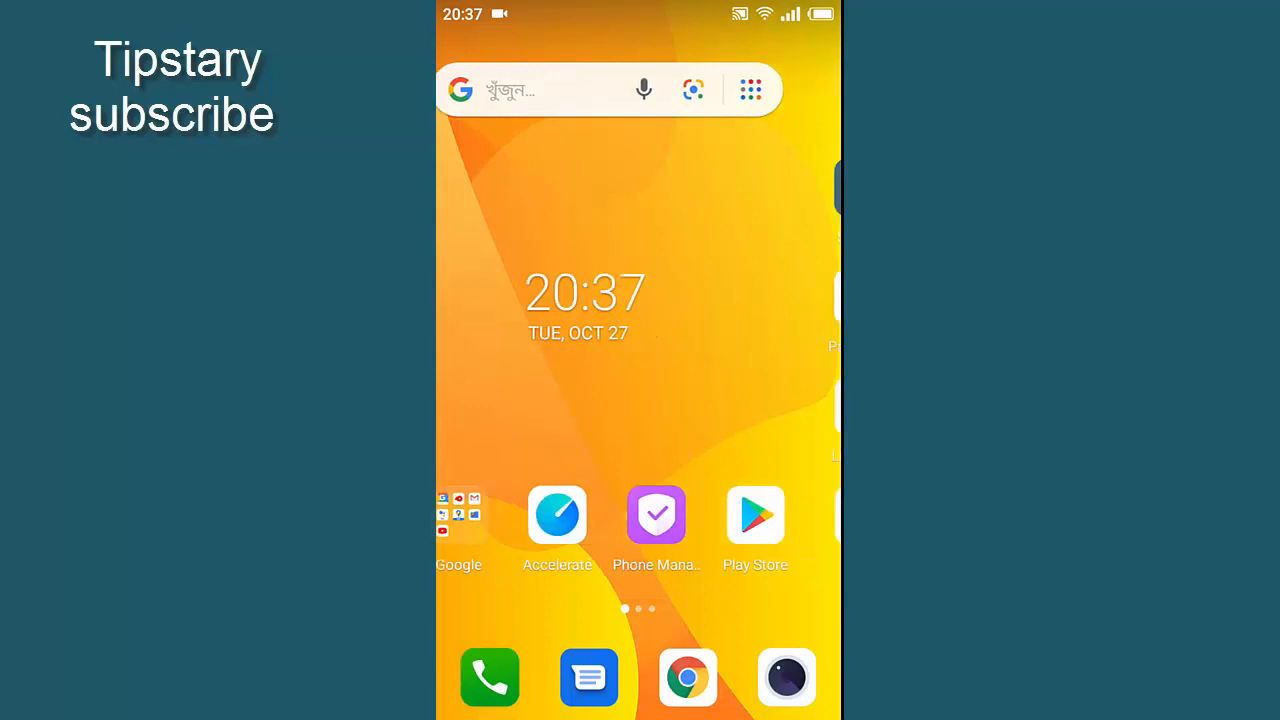
- Launch the YouTube app and scroll through the recommended videos on the Home feed
{"action": "left_click", "coordinate": [460, 515]}
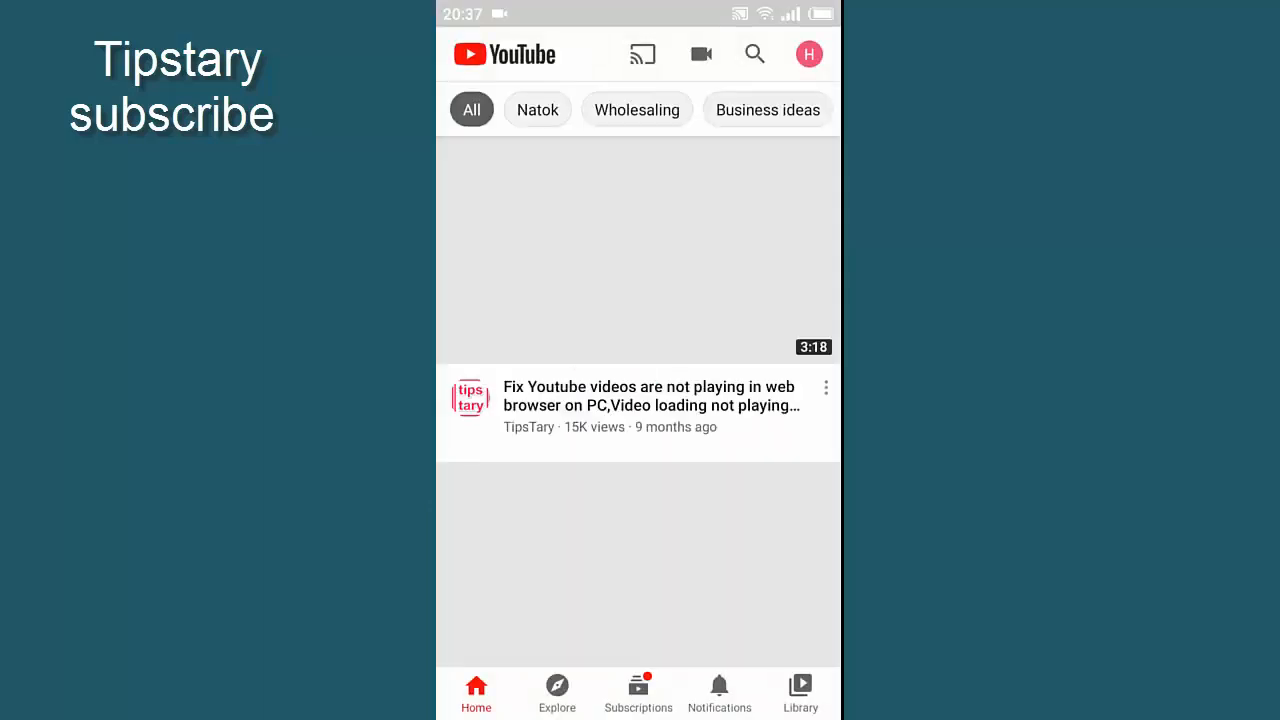
{"action": "left_click", "coordinate": [637, 252]}
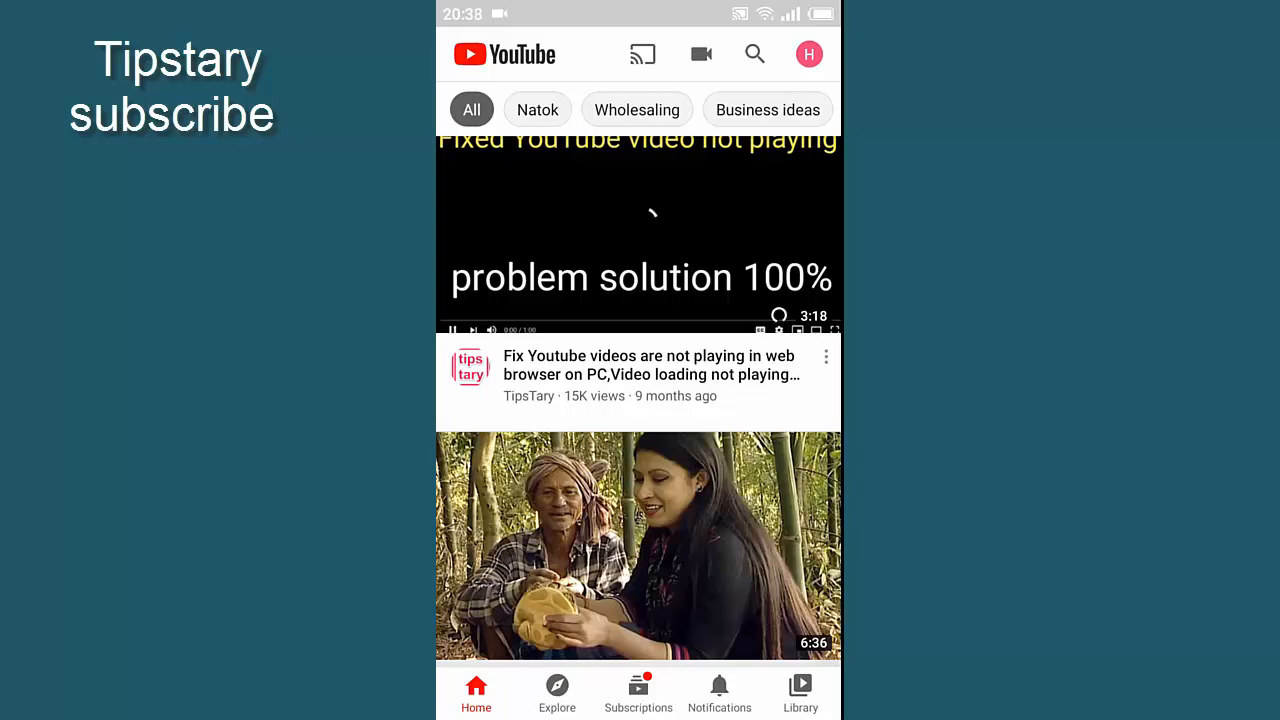
{"action": "scroll", "scroll_direction": "down", "scroll_amount": 3}
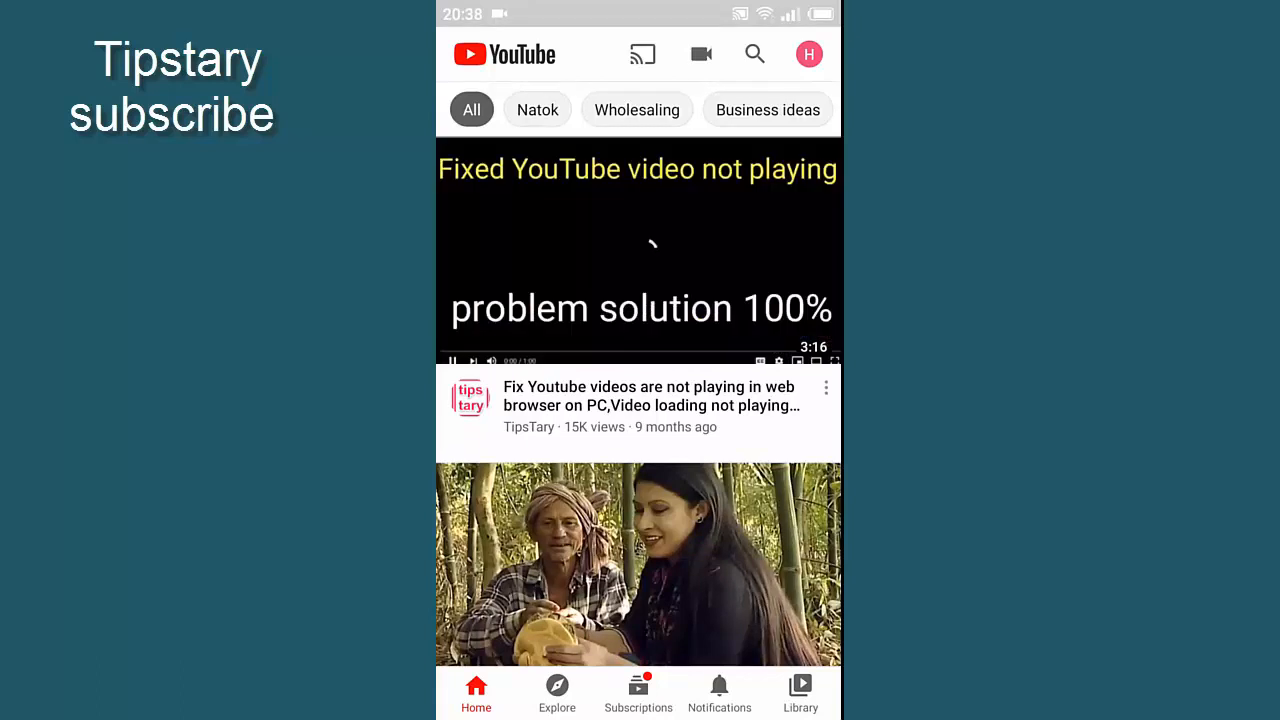
- Choose the 52-second clip for upload and reach its blank Add Details form
{"action": "left_click", "coordinate": [700, 54]}
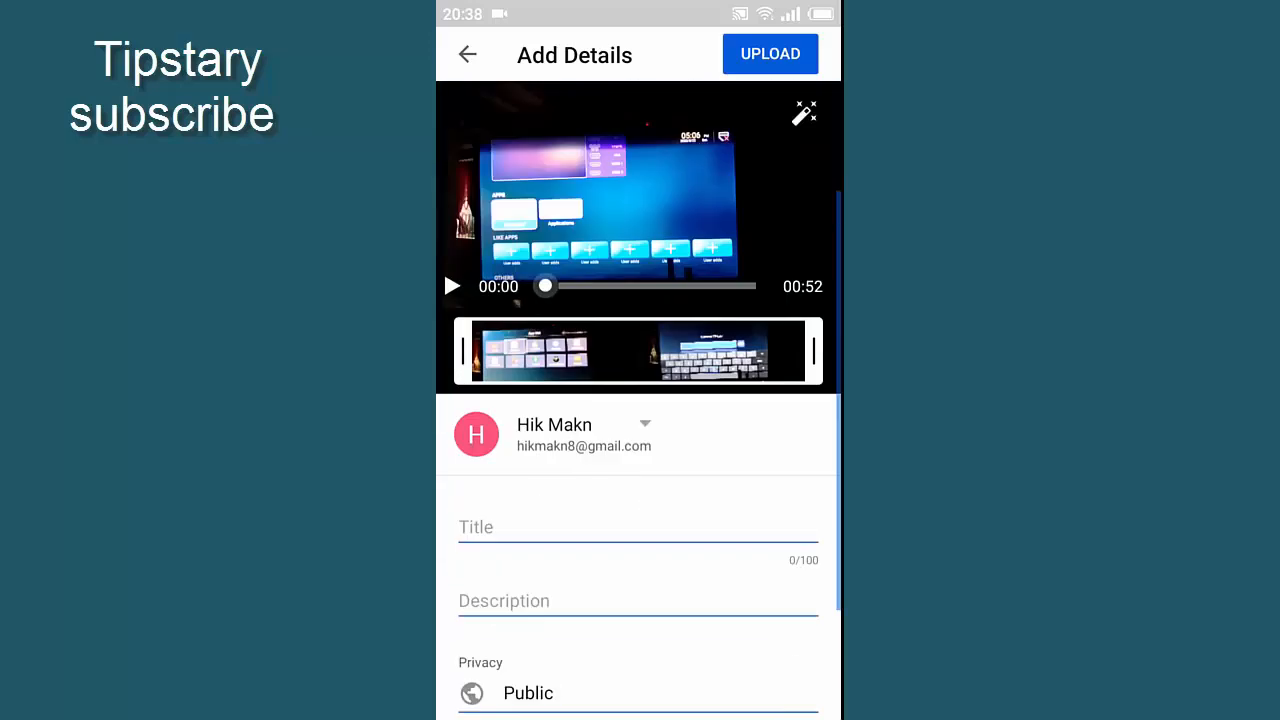
{"action": "left_click", "coordinate": [638, 527]}
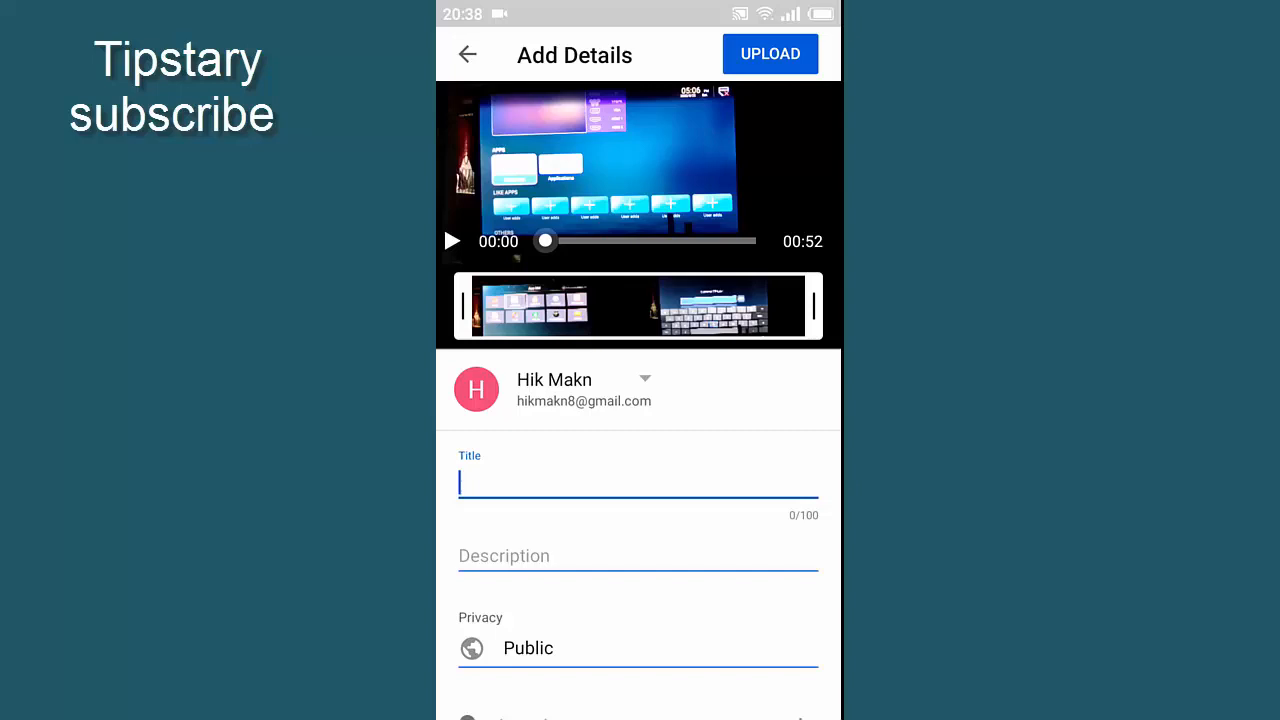
{"action": "left_click", "coordinate": [638, 483]}
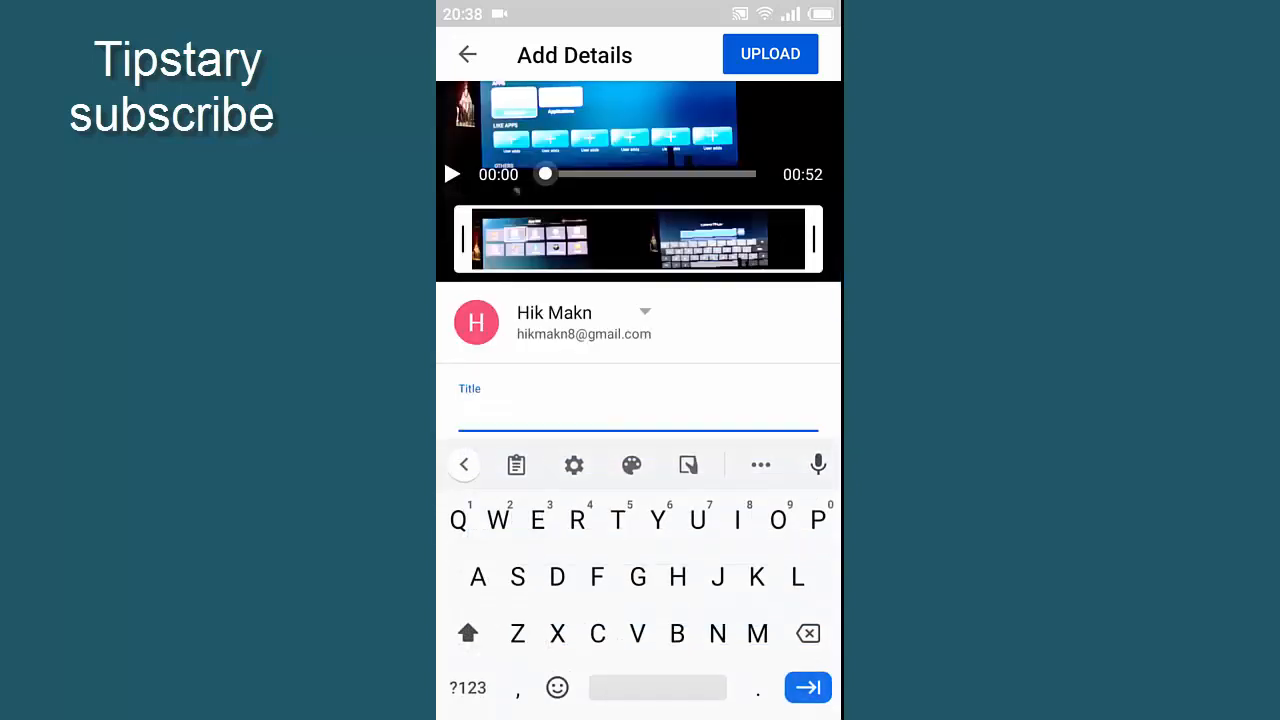
{"action": "left_click", "coordinate": [770, 54]}
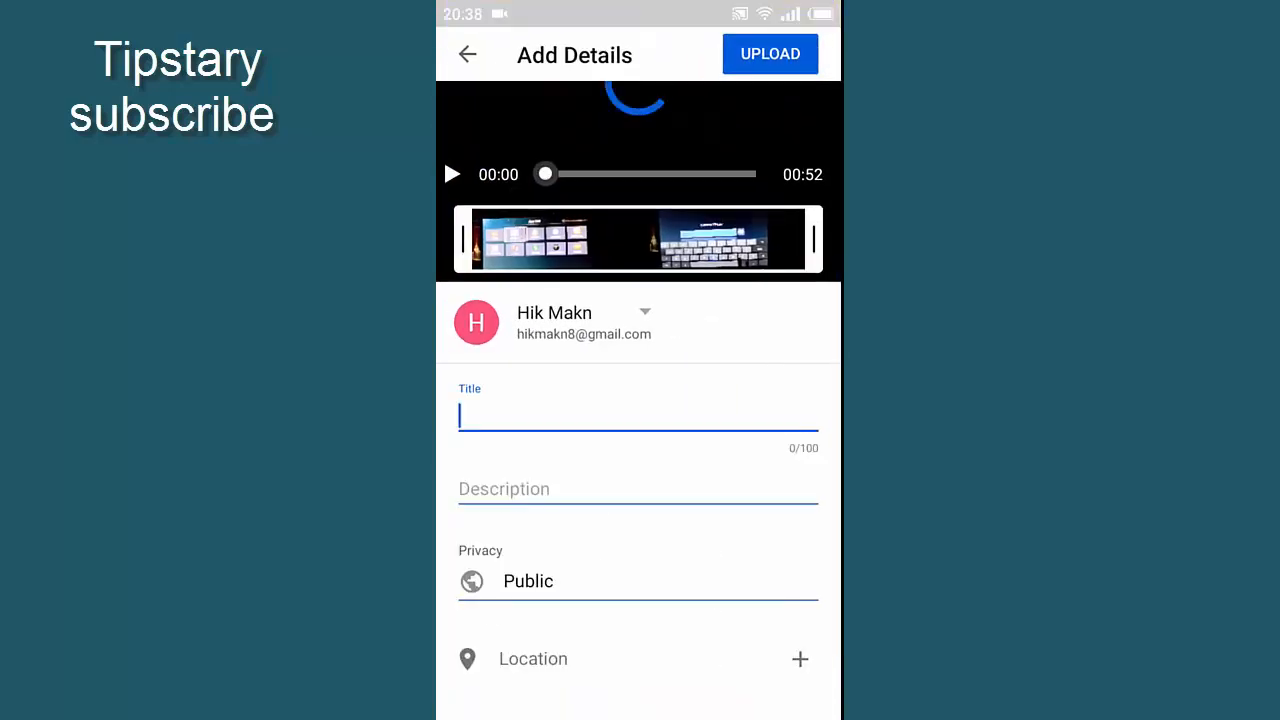
- Title the upload 'First video'
{"action": "left_click", "coordinate": [638, 415]}
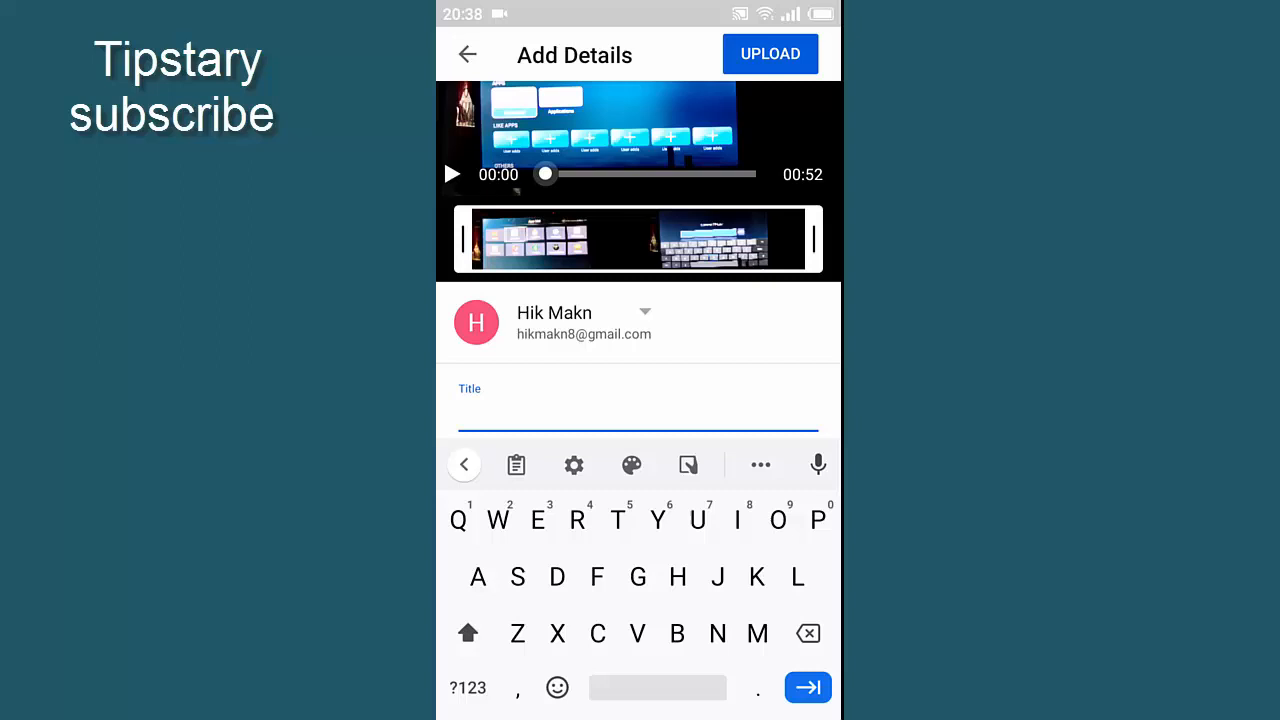
{"action": "type", "text": "First"}
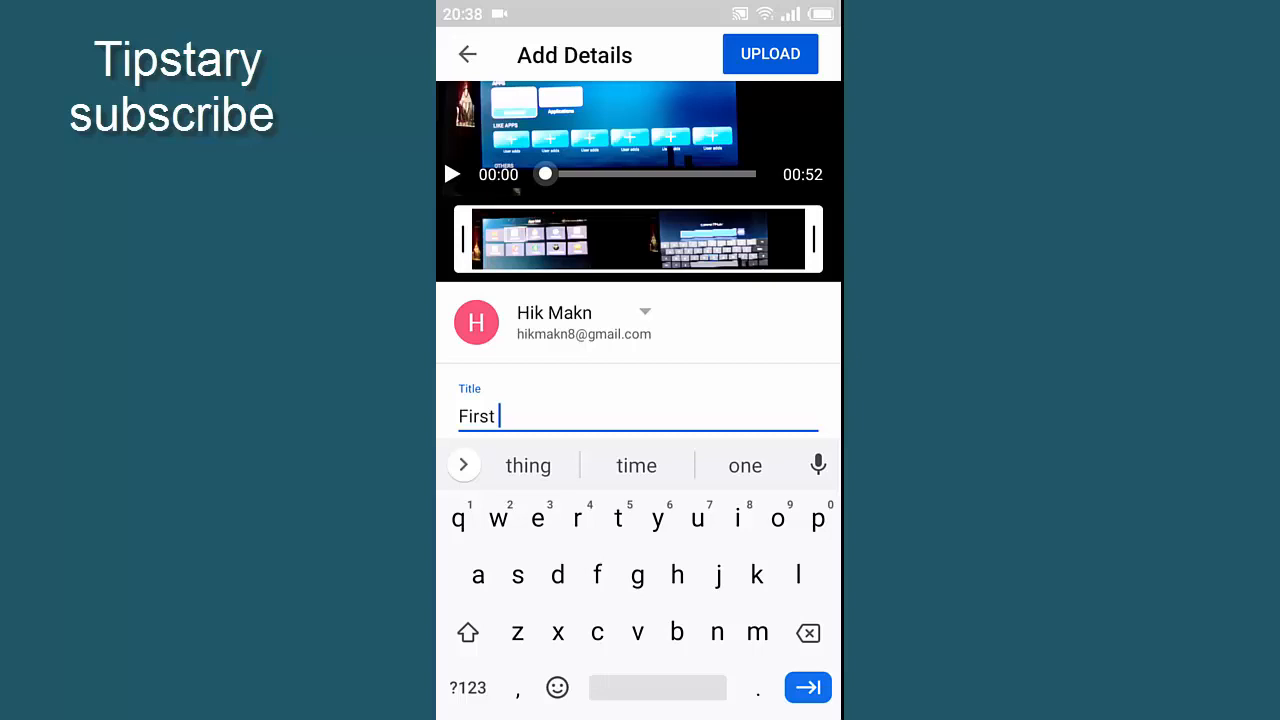
{"action": "type", "text": "video"}
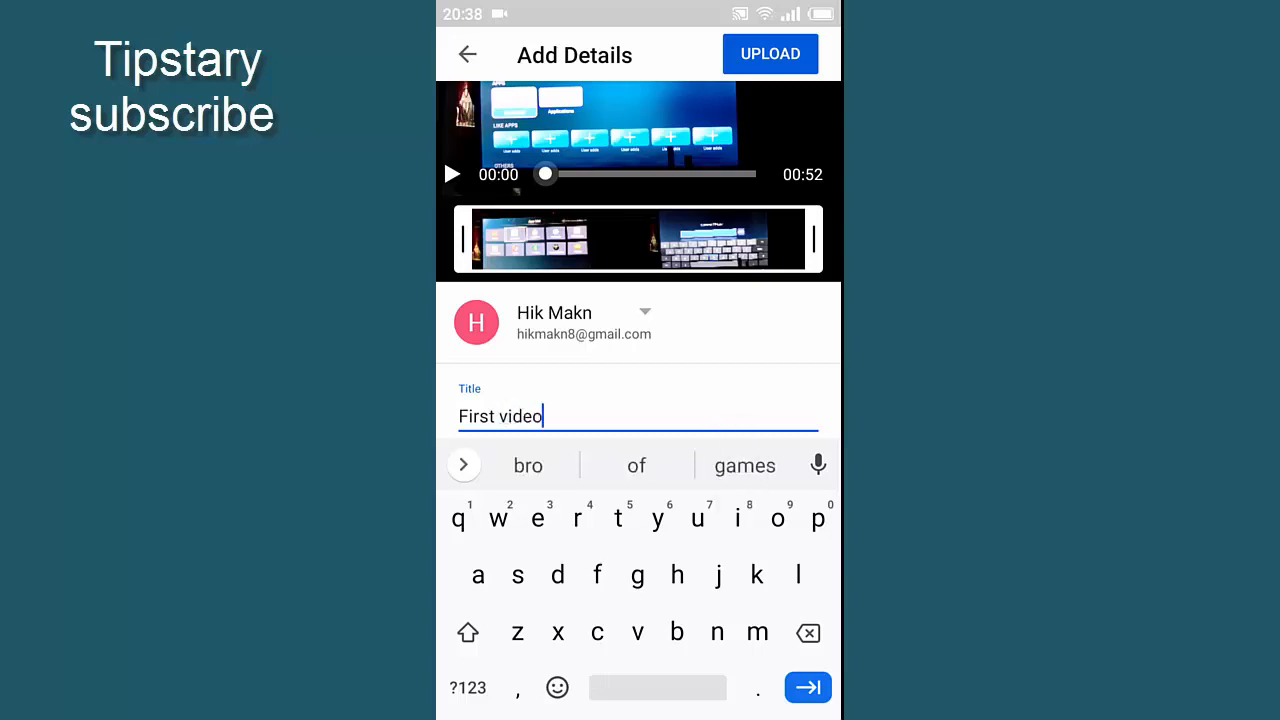
{"action": "scroll", "scroll_direction": "down", "scroll_amount": 3}
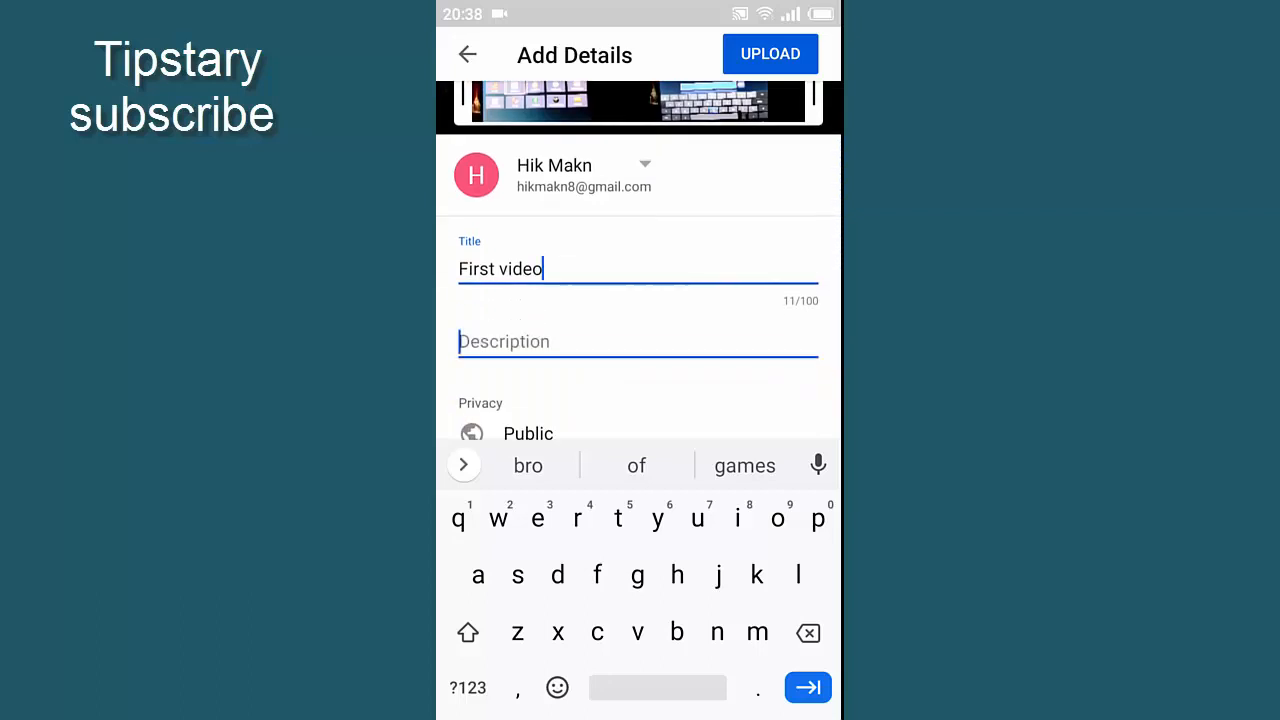
- Start the description with 'My first time'
{"action": "left_click", "coordinate": [503, 341]}
{"action": "type", "text": "My"}
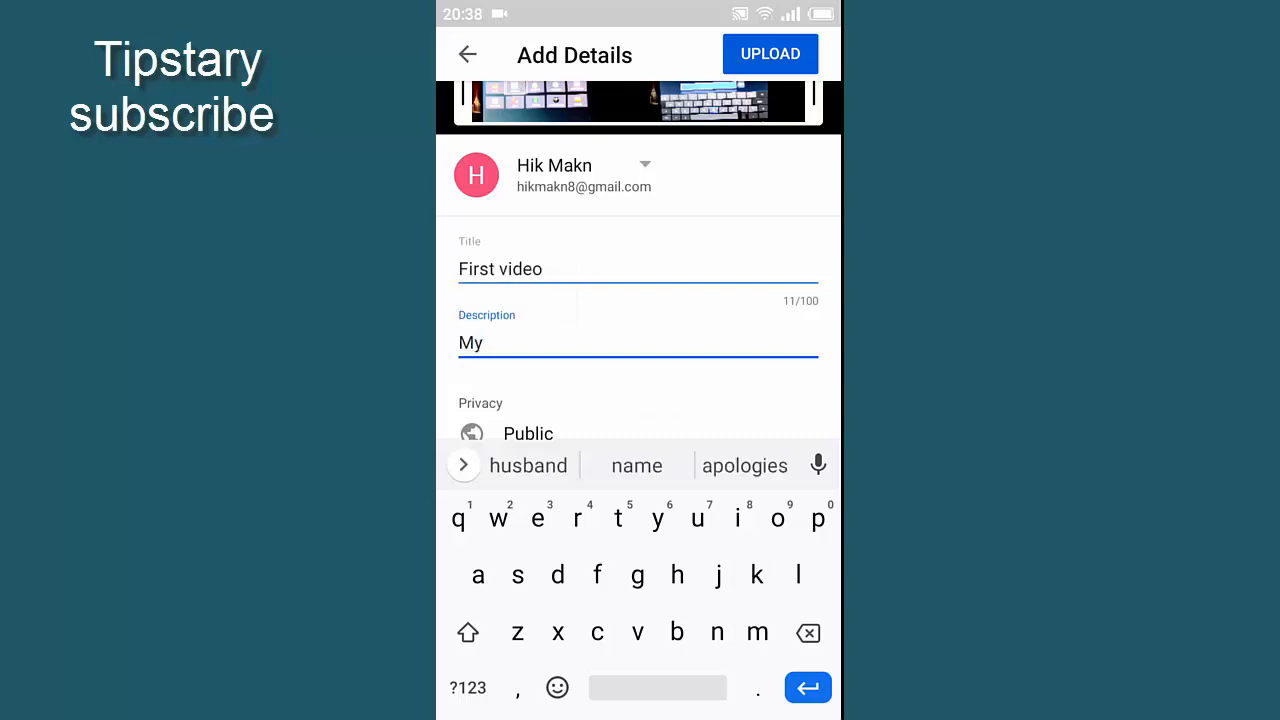
{"action": "type", "text": "first"}
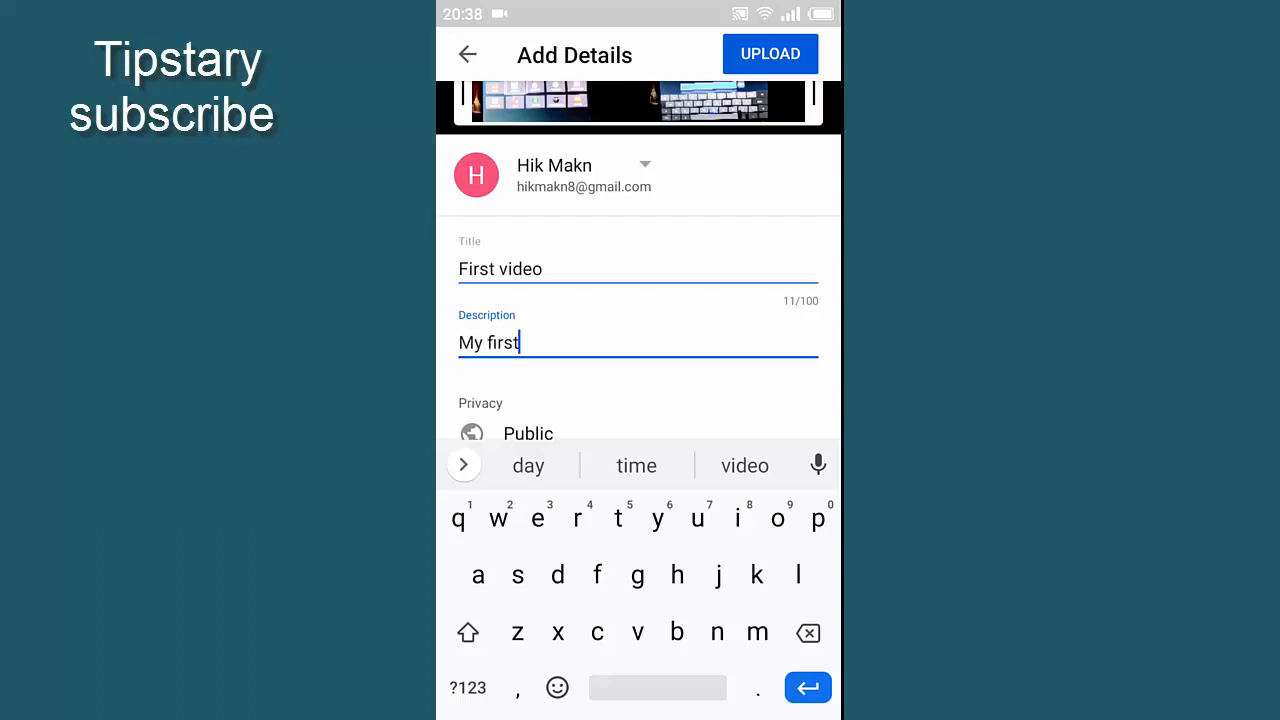
{"action": "type", "text": "time v"}
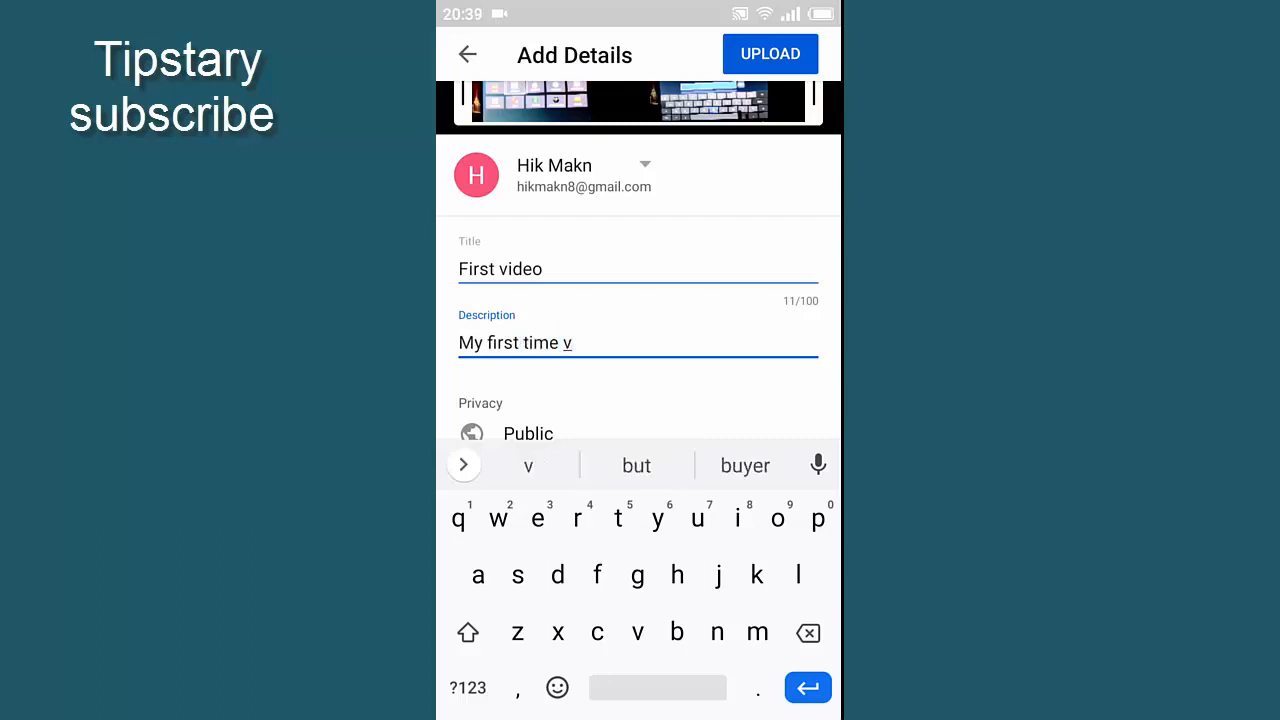
{"action": "type", "text": "id"}
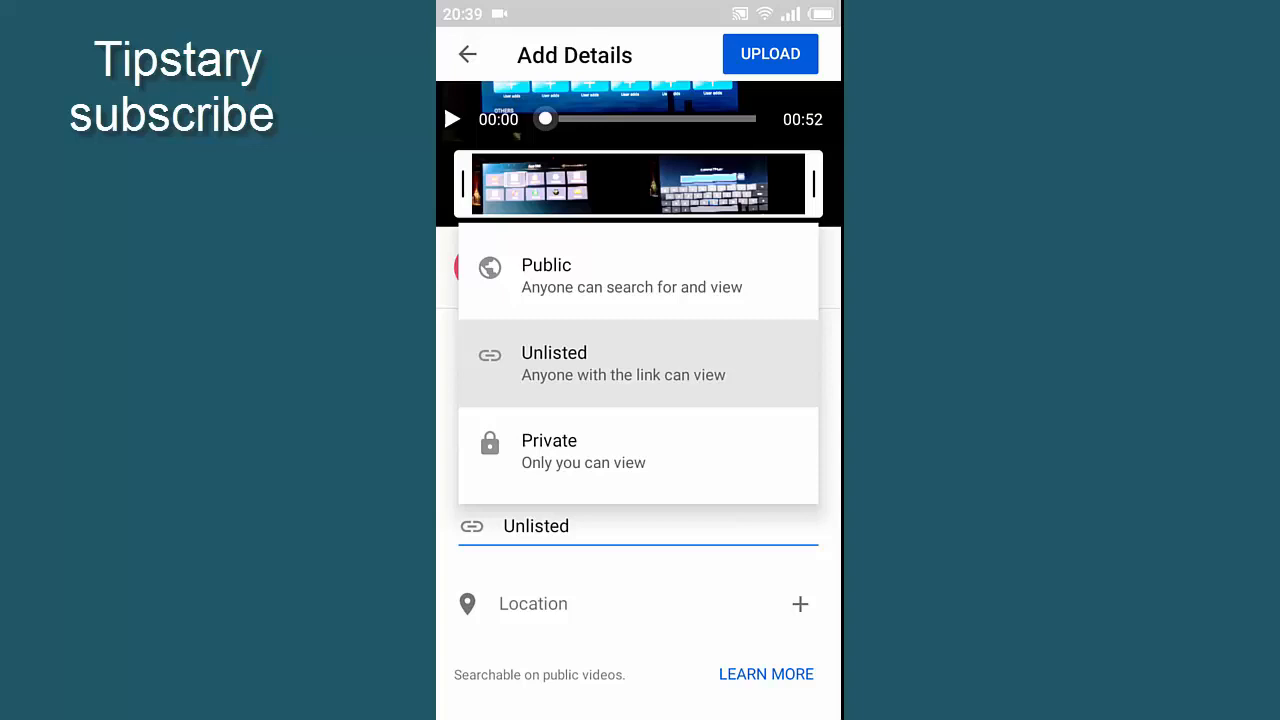
- Pick the privacy option and set the location to Bangladesh via place search
{"action": "left_click", "coordinate": [546, 275]}
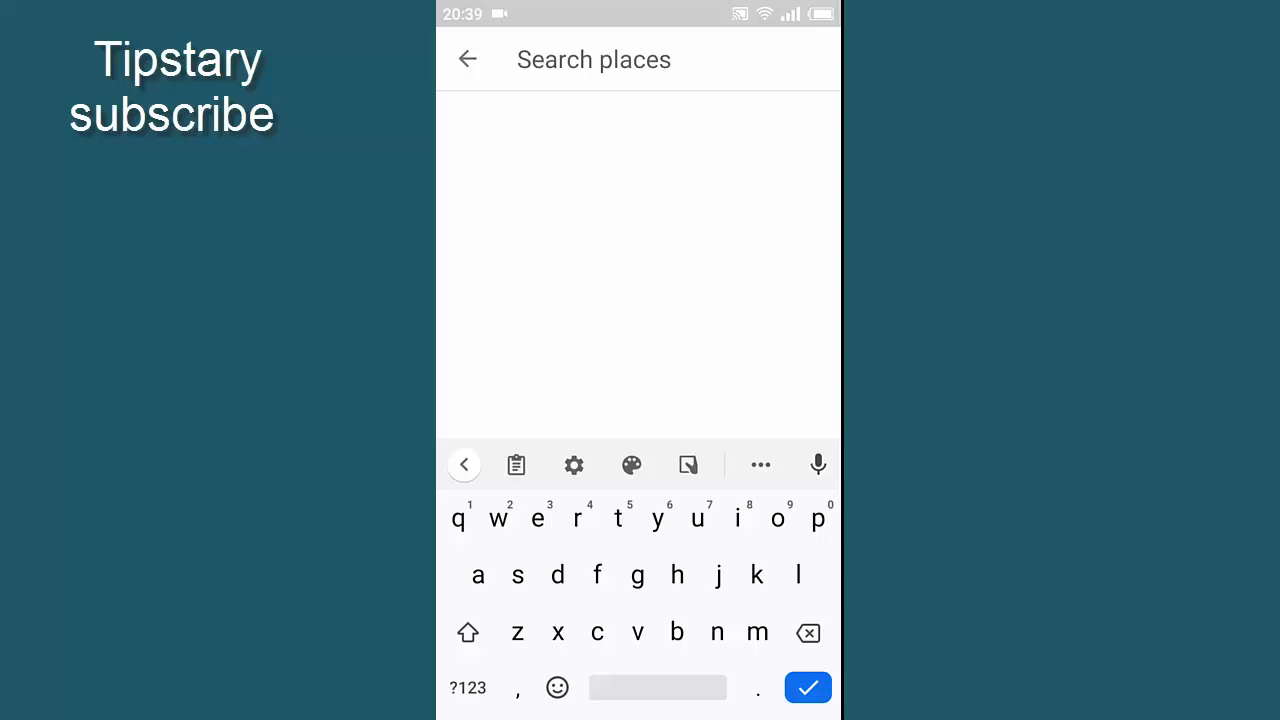
{"action": "type", "text": "ba"}
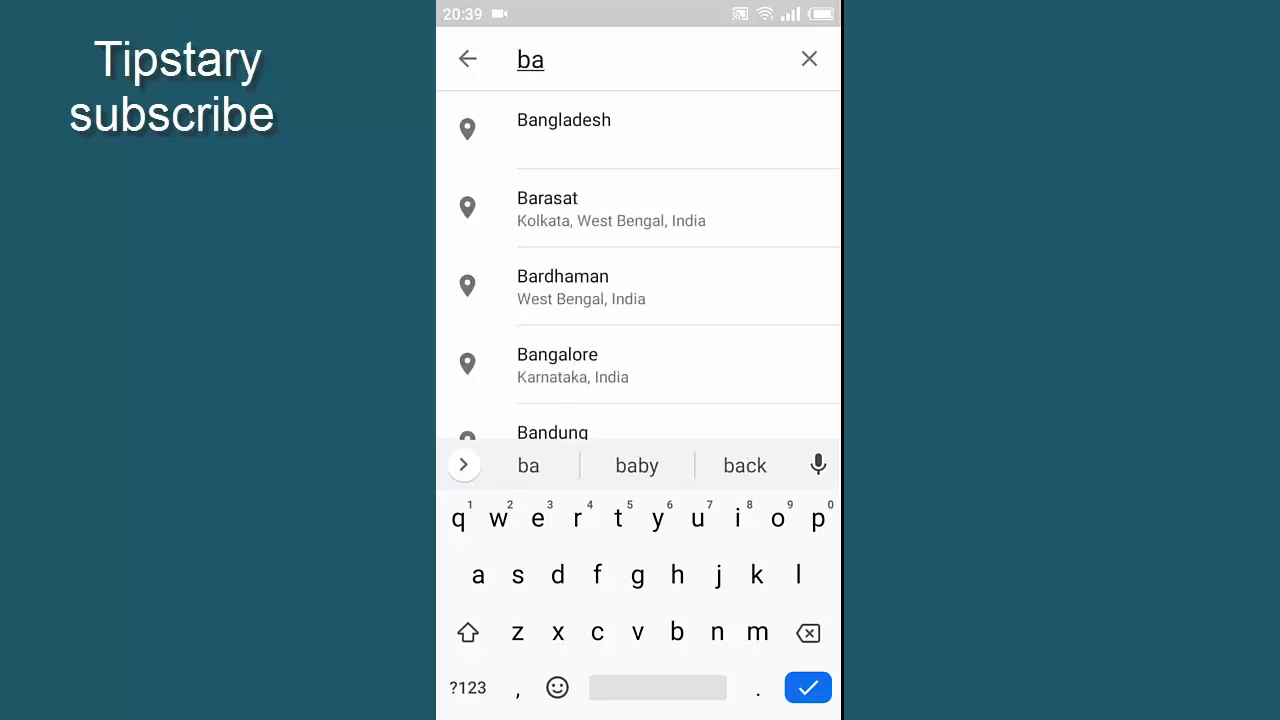
{"action": "left_click", "coordinate": [564, 128]}
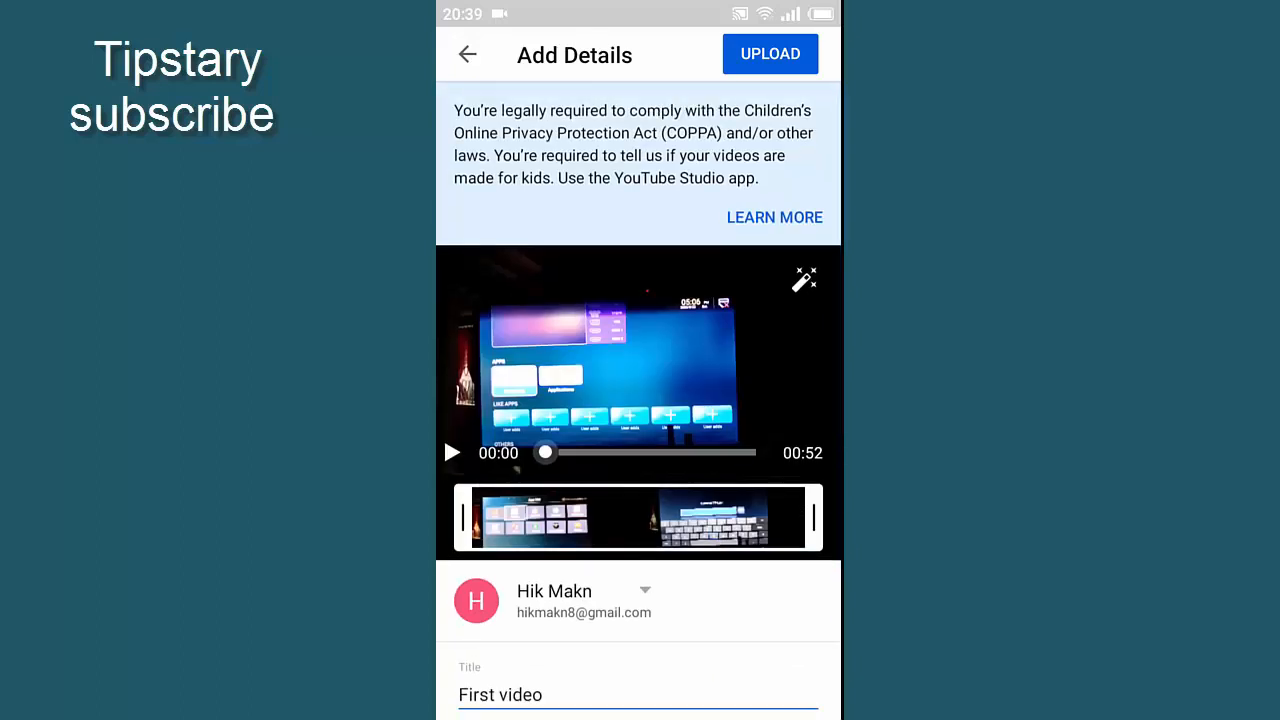
- Upload 'First video' and wait in Your videos until it shows Ready to watch
{"action": "left_click", "coordinate": [769, 53]}
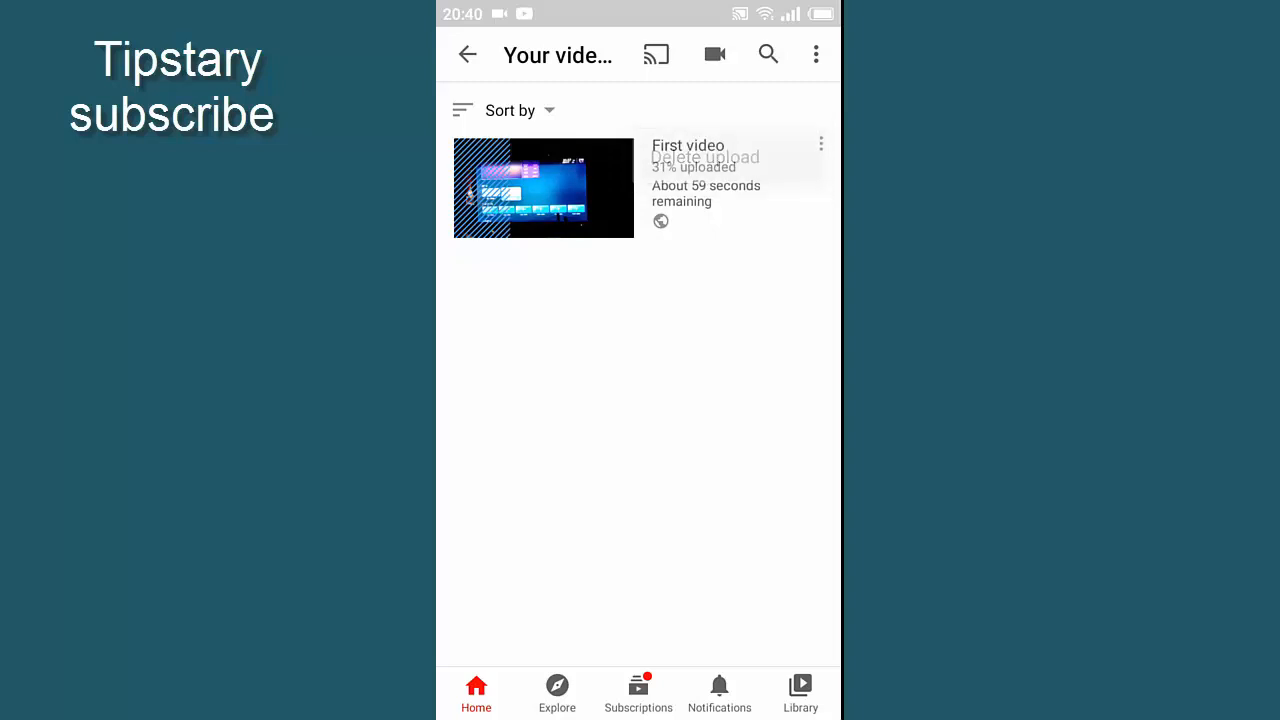
{"action": "left_click", "coordinate": [819, 144]}
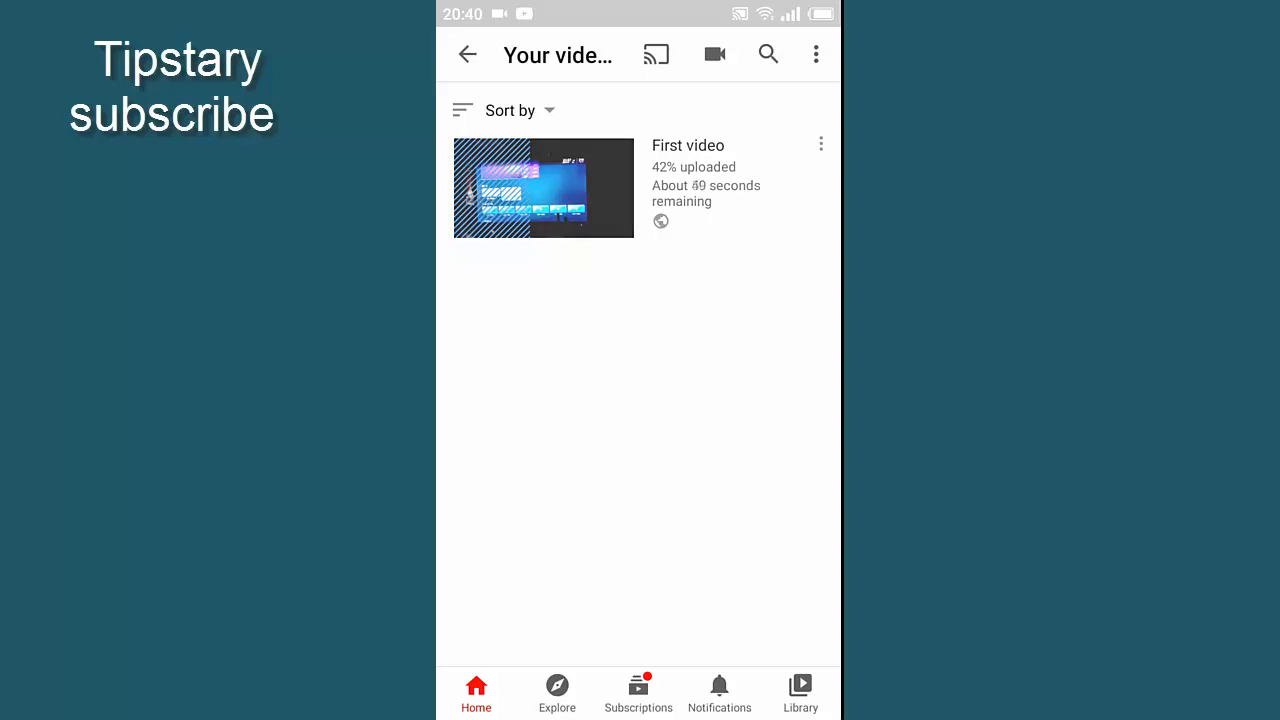
{"action": "left_click", "coordinate": [820, 144]}
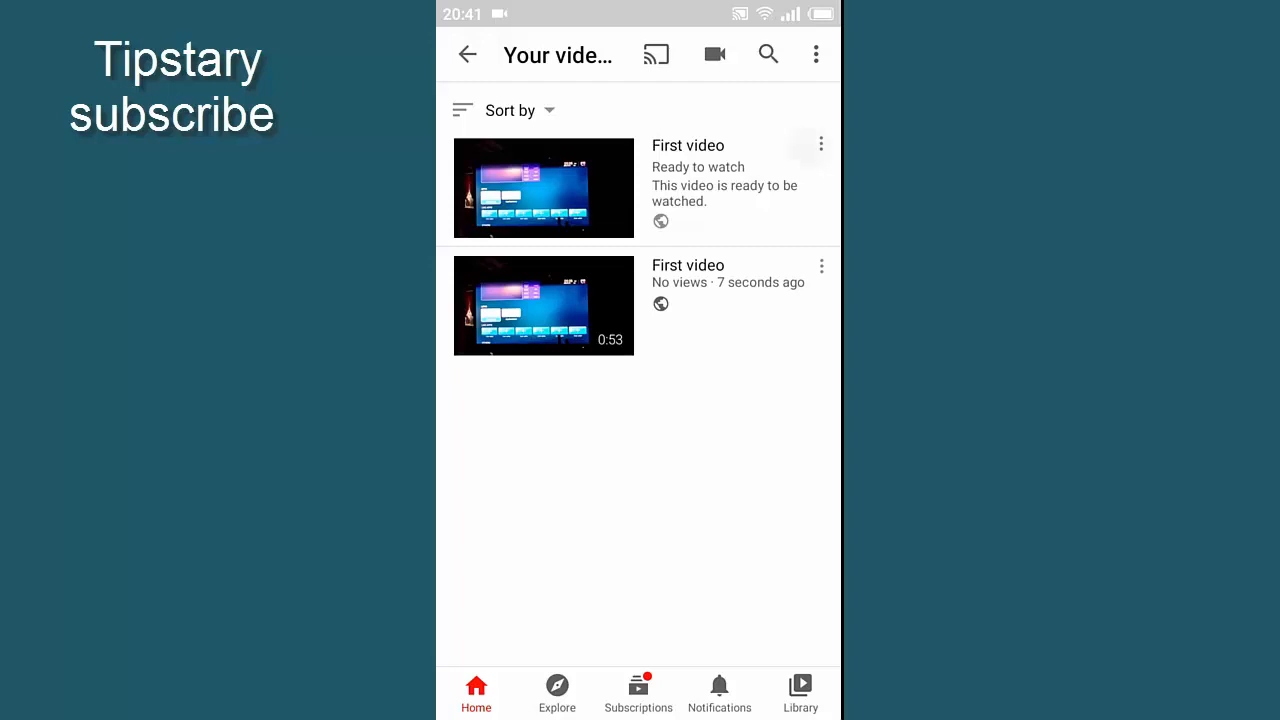
- Open Edit for 'First video', check the empty playlists list, and scroll to tags
{"action": "left_click", "coordinate": [820, 144]}
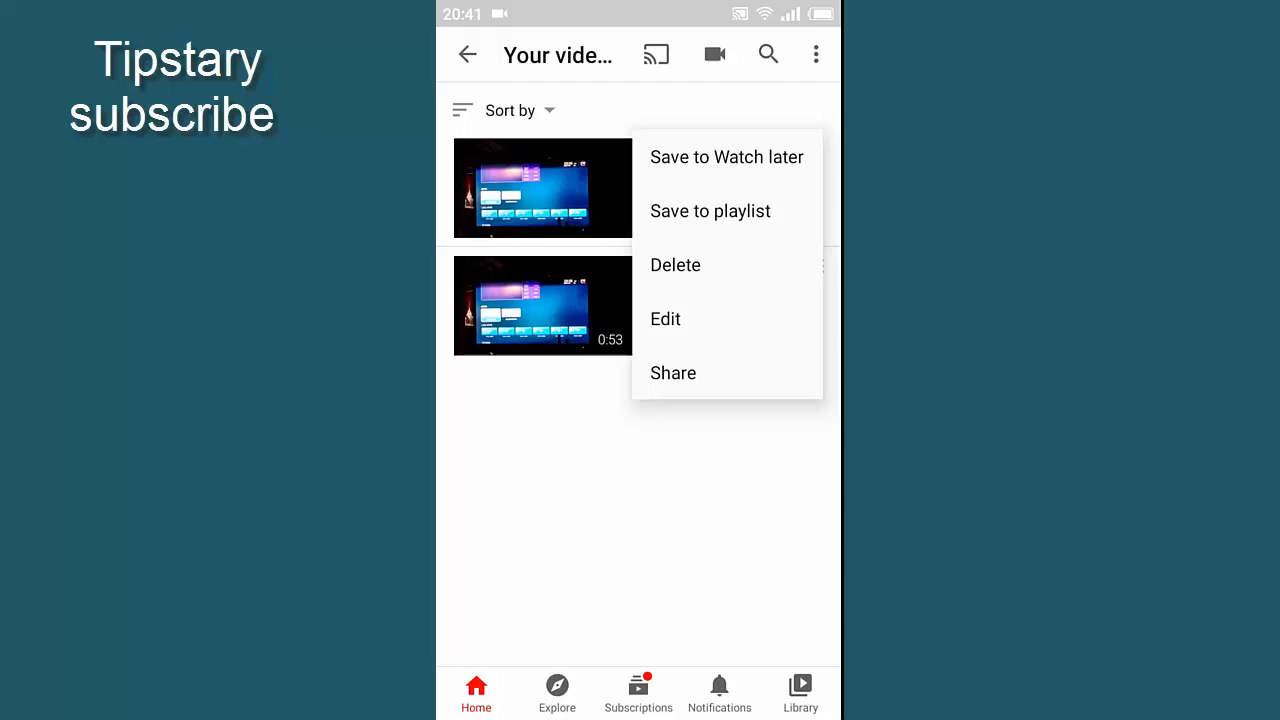
{"action": "left_click", "coordinate": [665, 319]}
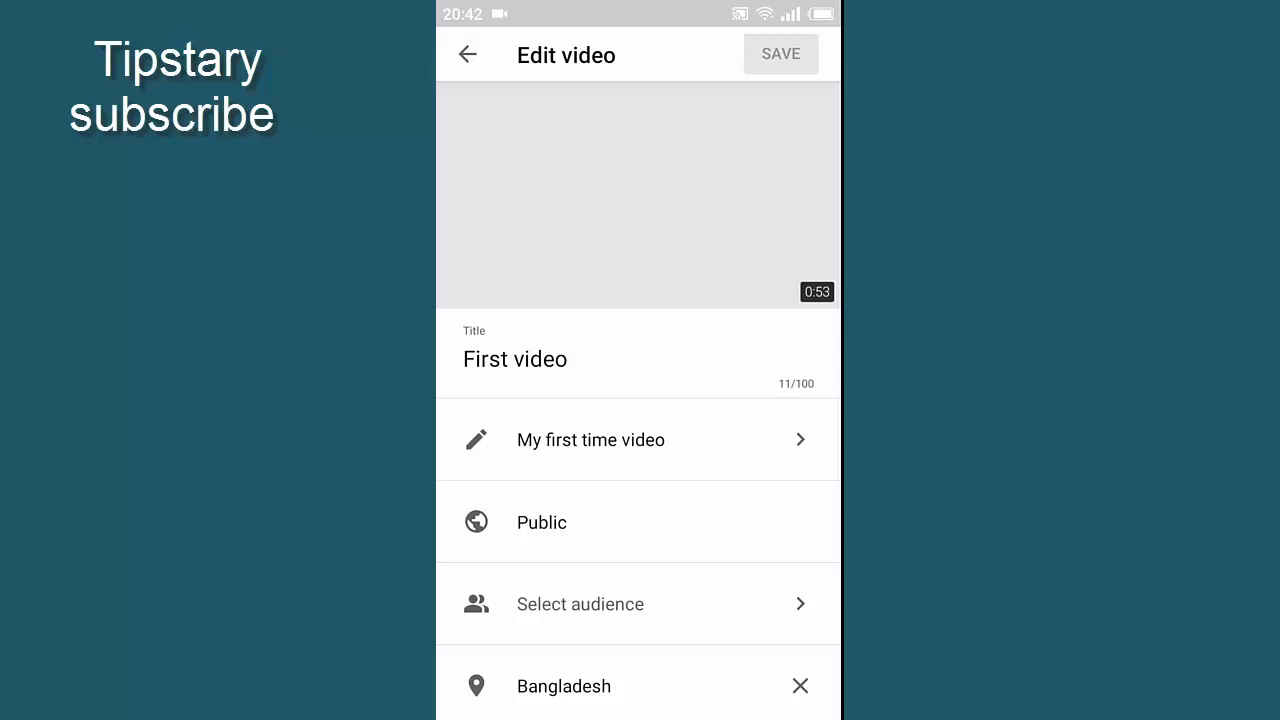
{"action": "scroll", "scroll_direction": "down", "scroll_amount": 3}
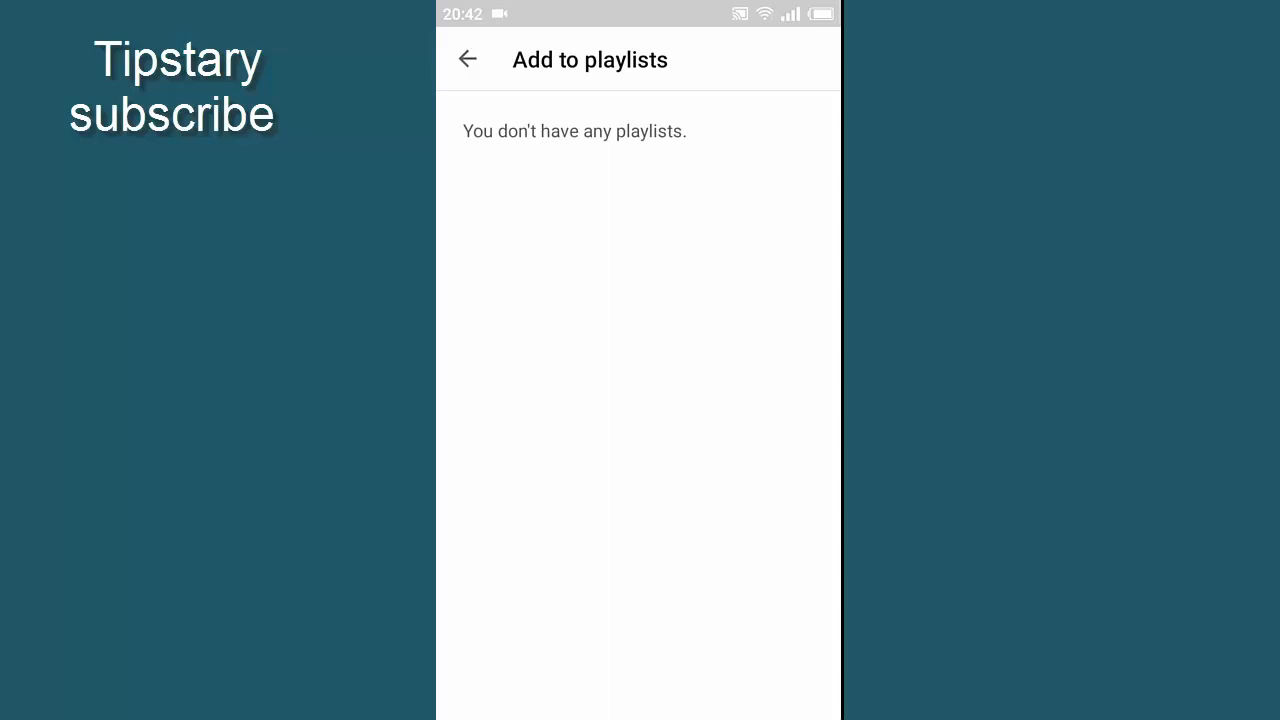
{"action": "left_click", "coordinate": [468, 59]}
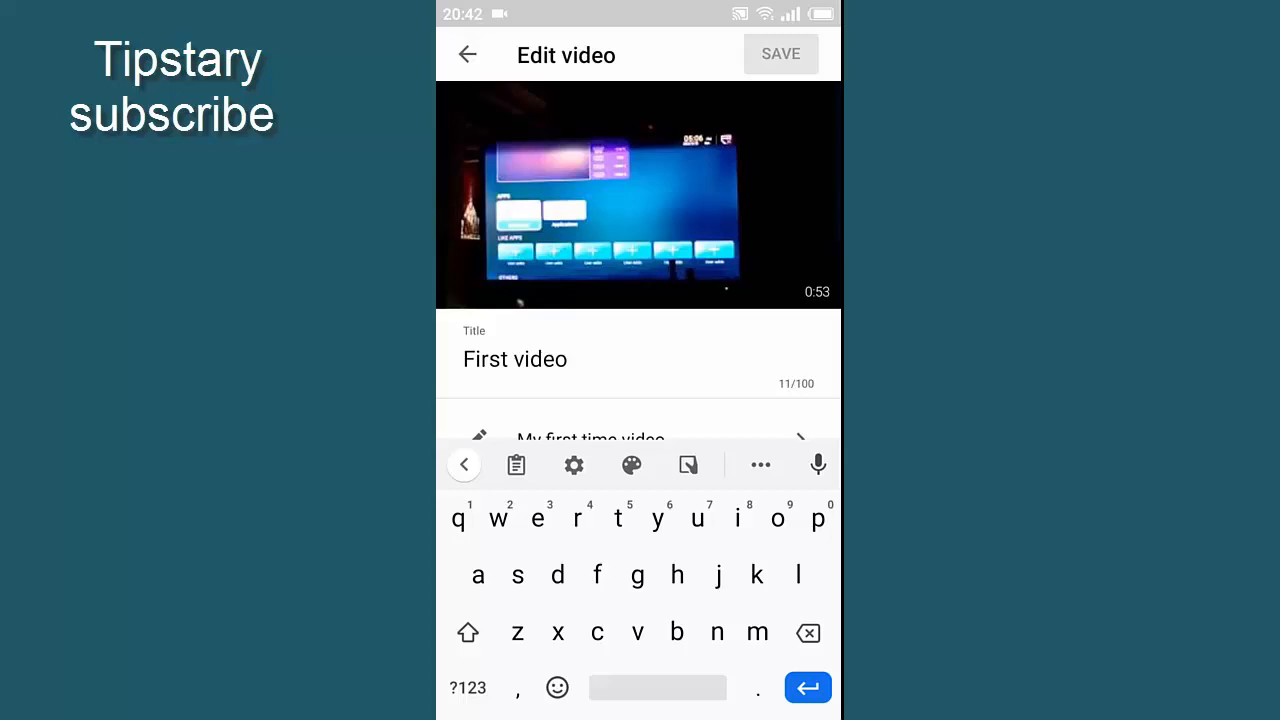
{"action": "scroll", "scroll_direction": "down", "scroll_amount": 3}
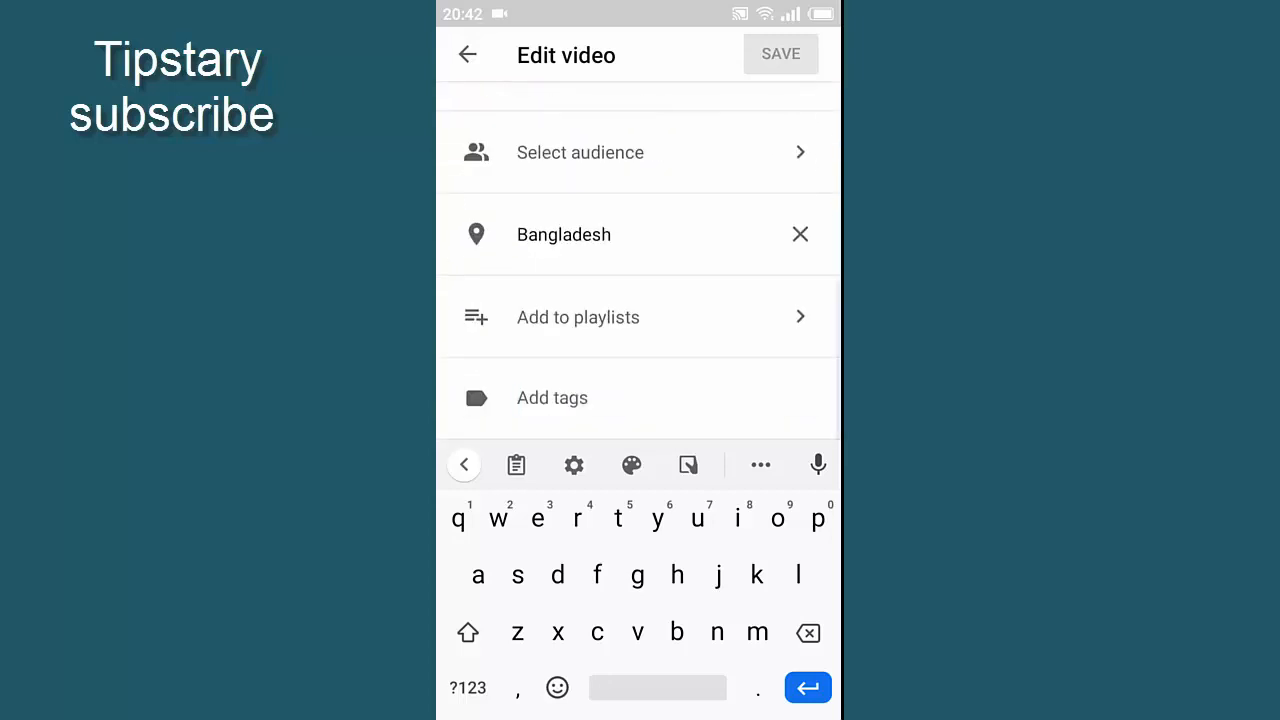
- Add the tags 'tv' and 'tv problem solution'
{"action": "left_click", "coordinate": [552, 398]}
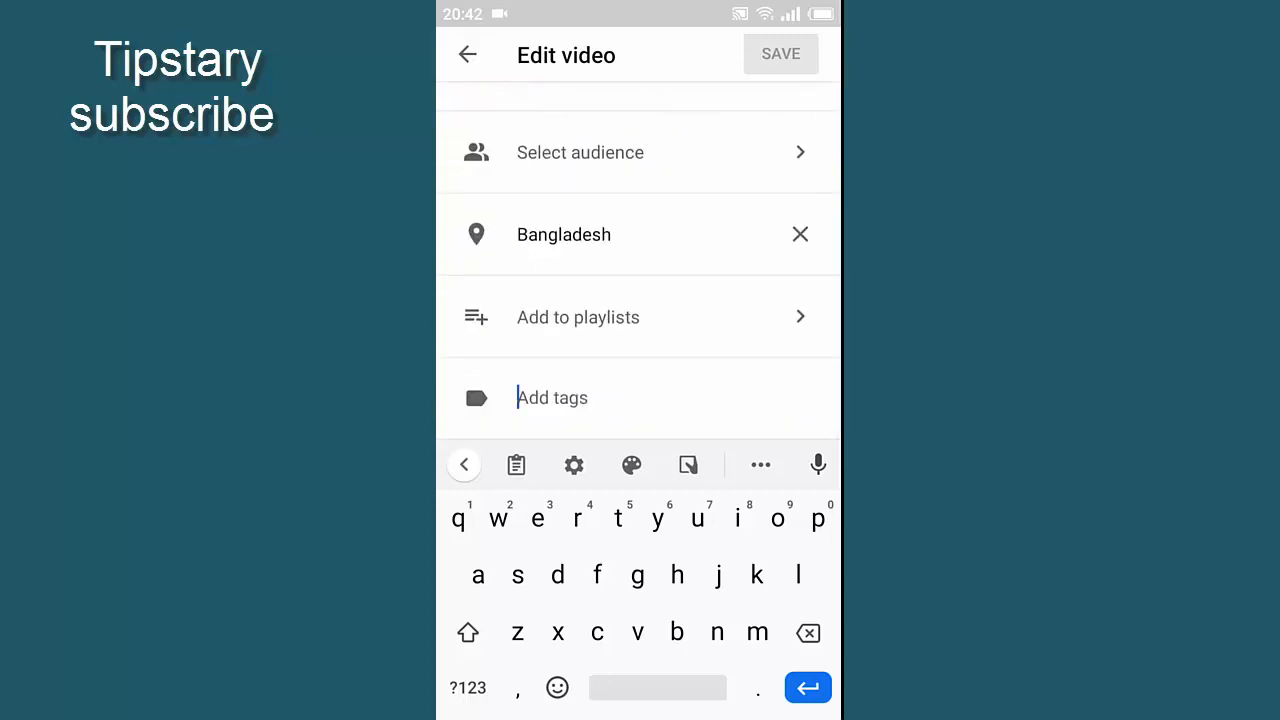
{"action": "type", "text": "tv"}
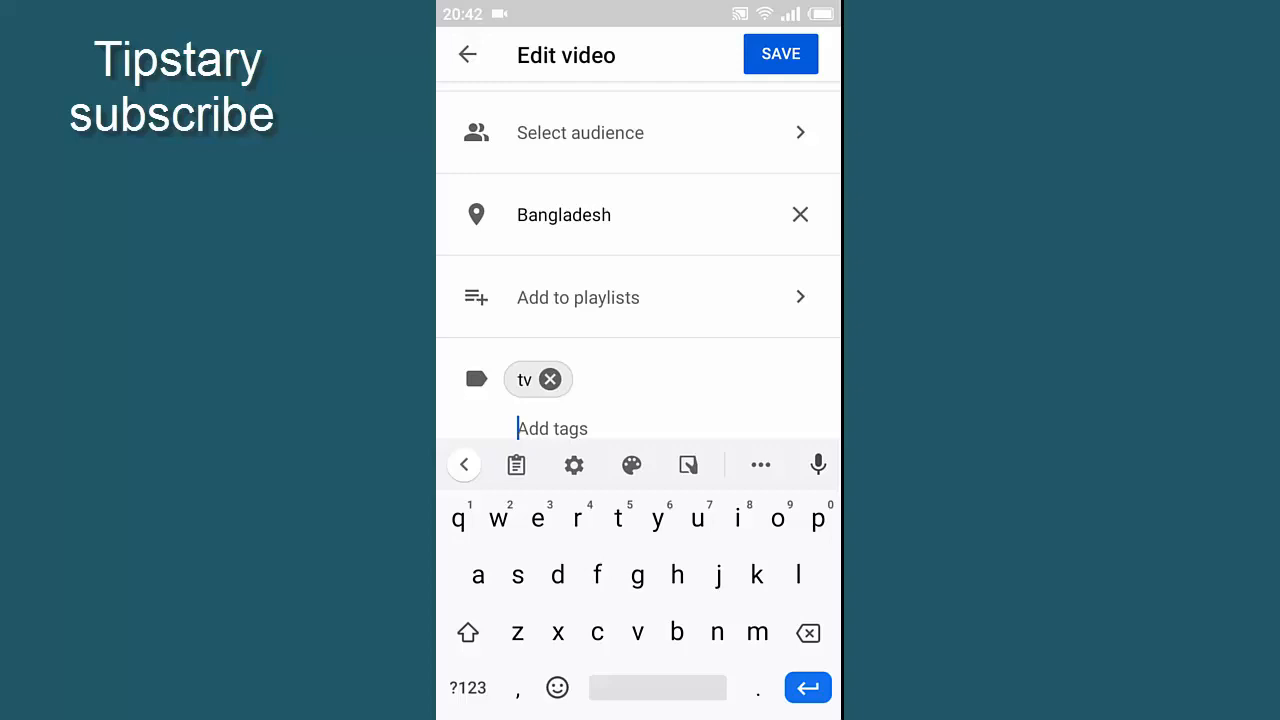
{"action": "type", "text": "tv p"}
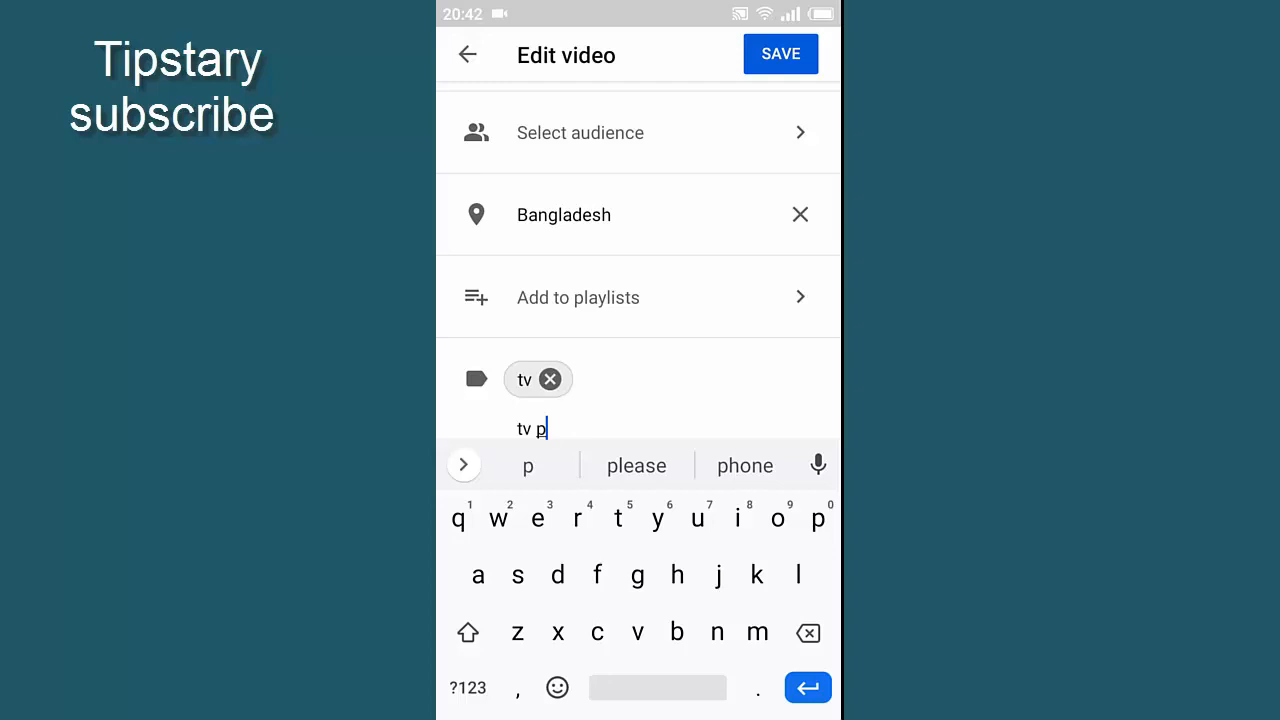
{"action": "type", "text": "ro"}
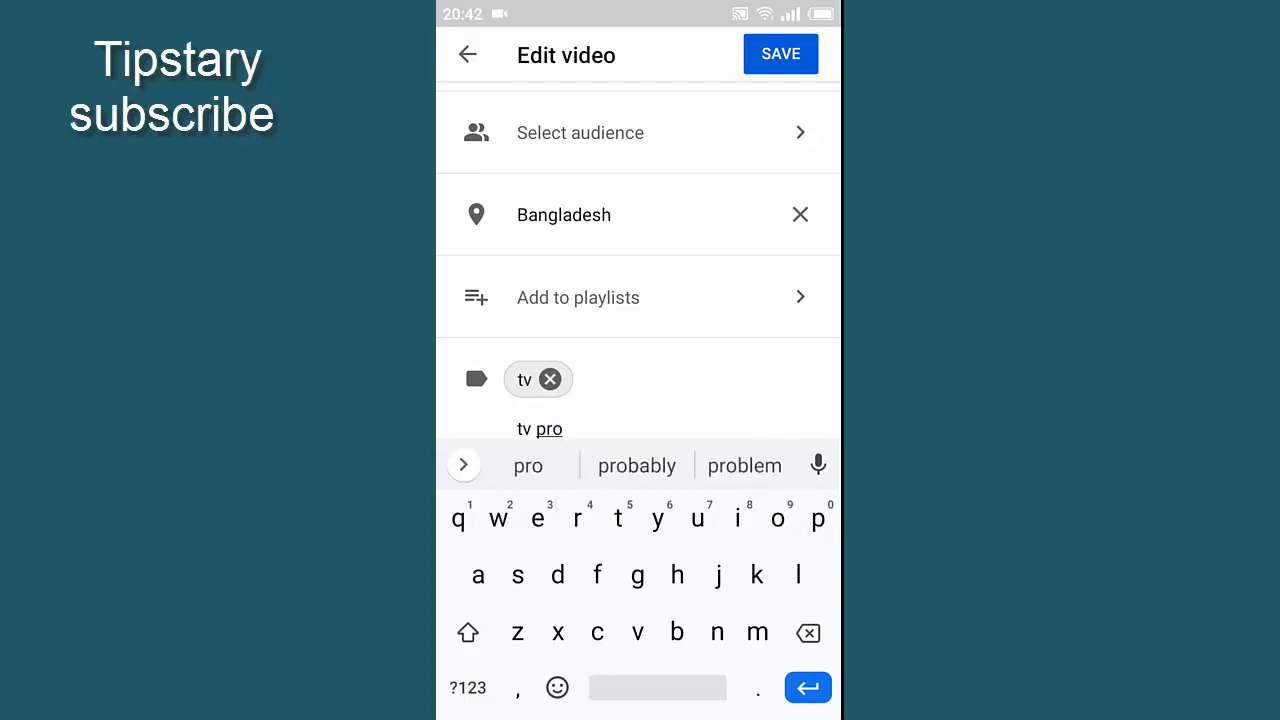
{"action": "left_click", "coordinate": [744, 465]}
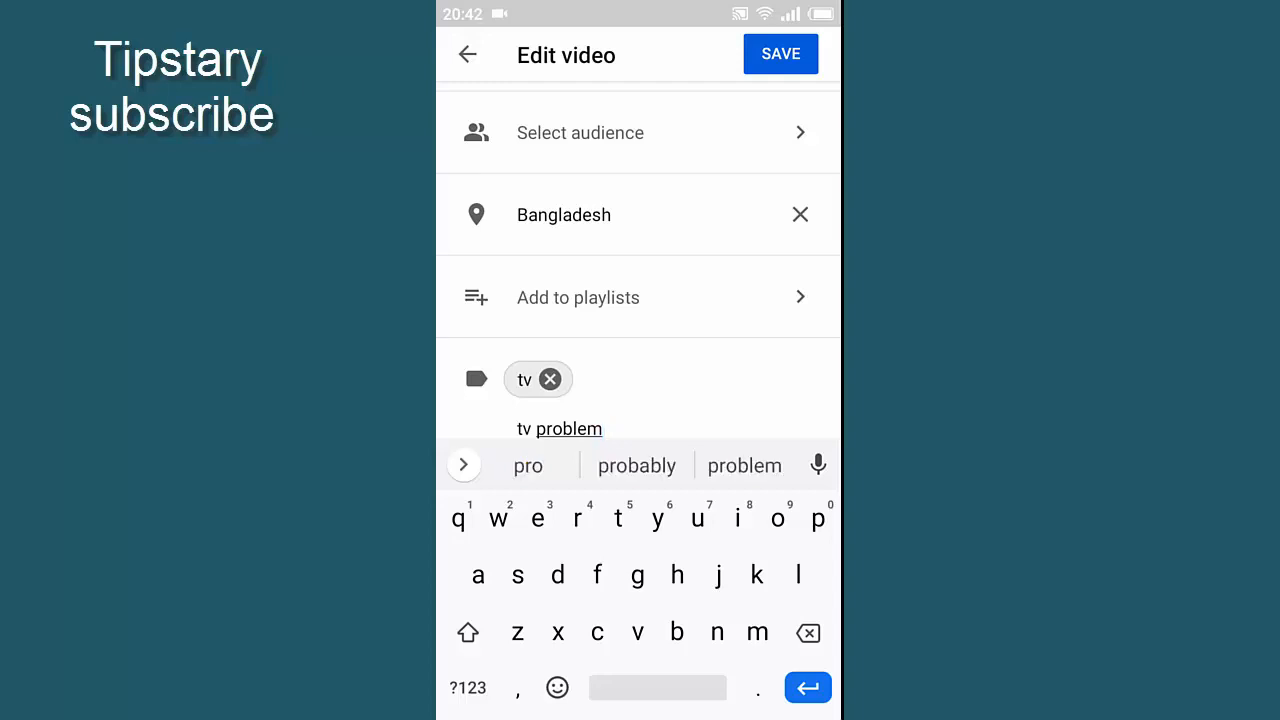
{"action": "type", "text": "su"}
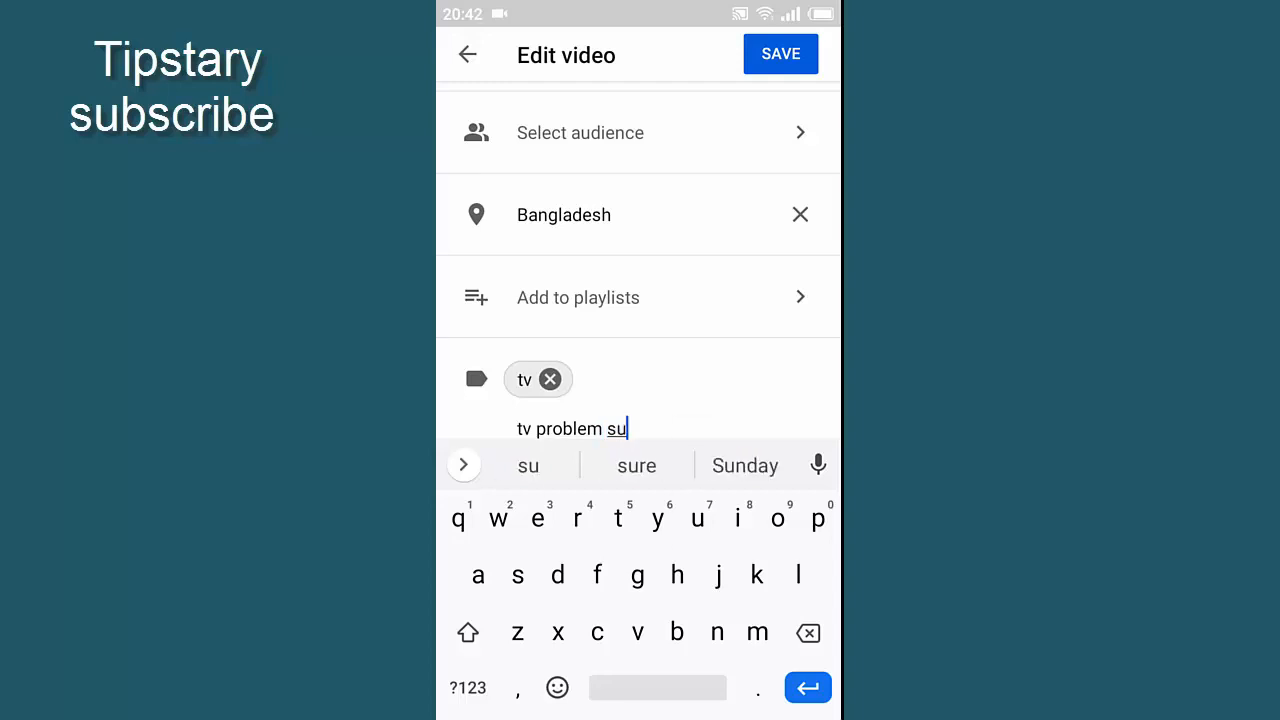
{"action": "type", "text": "lu"}
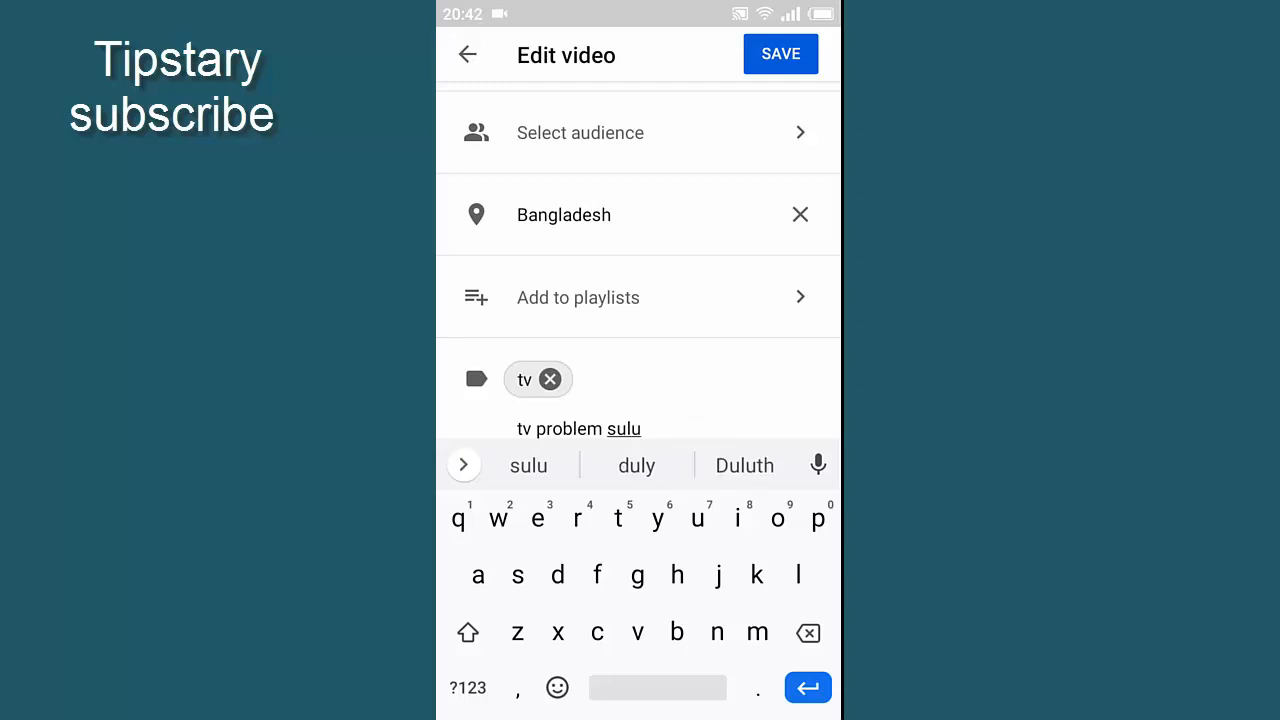
{"action": "type", "text": "tion"}
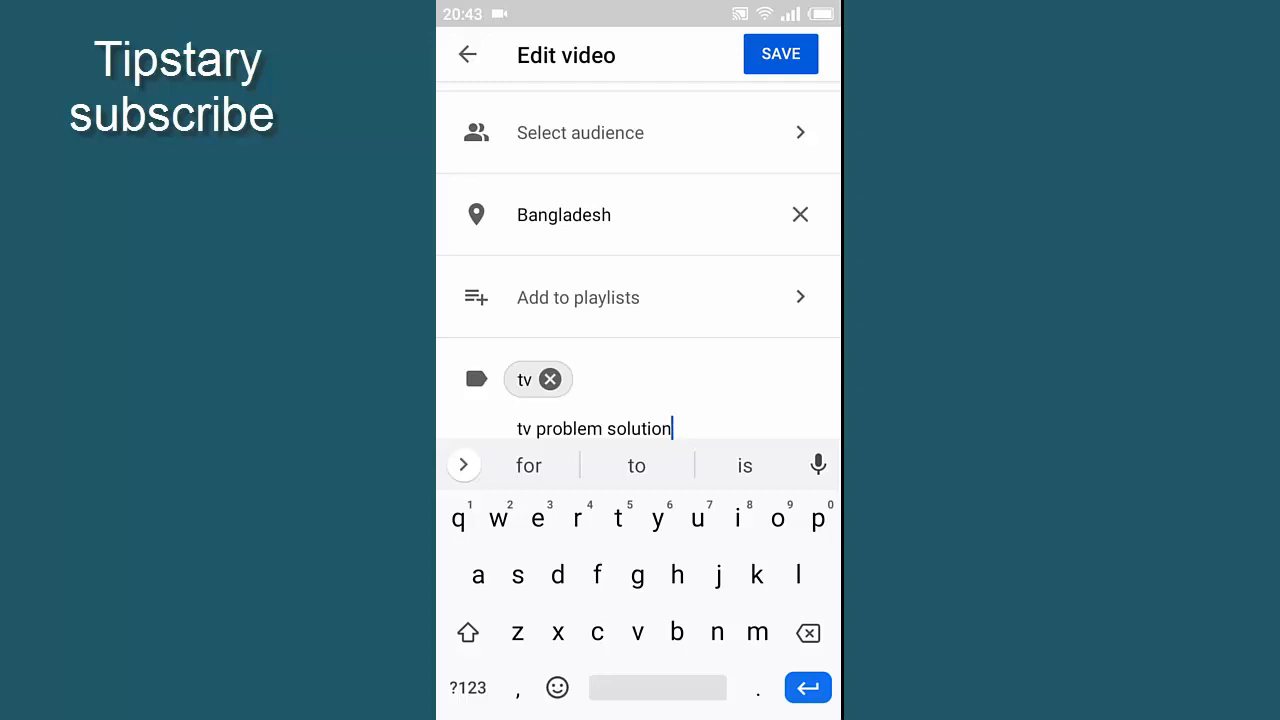
{"action": "key", "text": "Enter"}
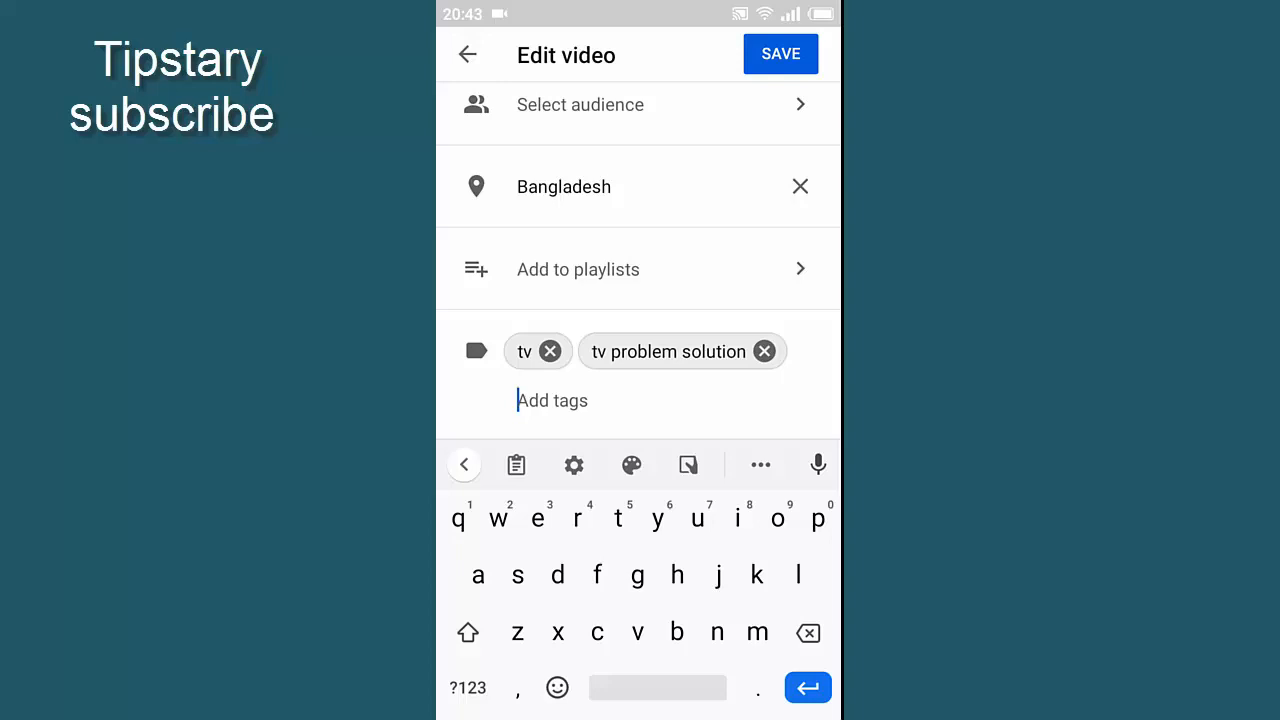
- Enter 'tipstary' as a further tag, correcting a mistyped letter
{"action": "type", "text": "ti"}
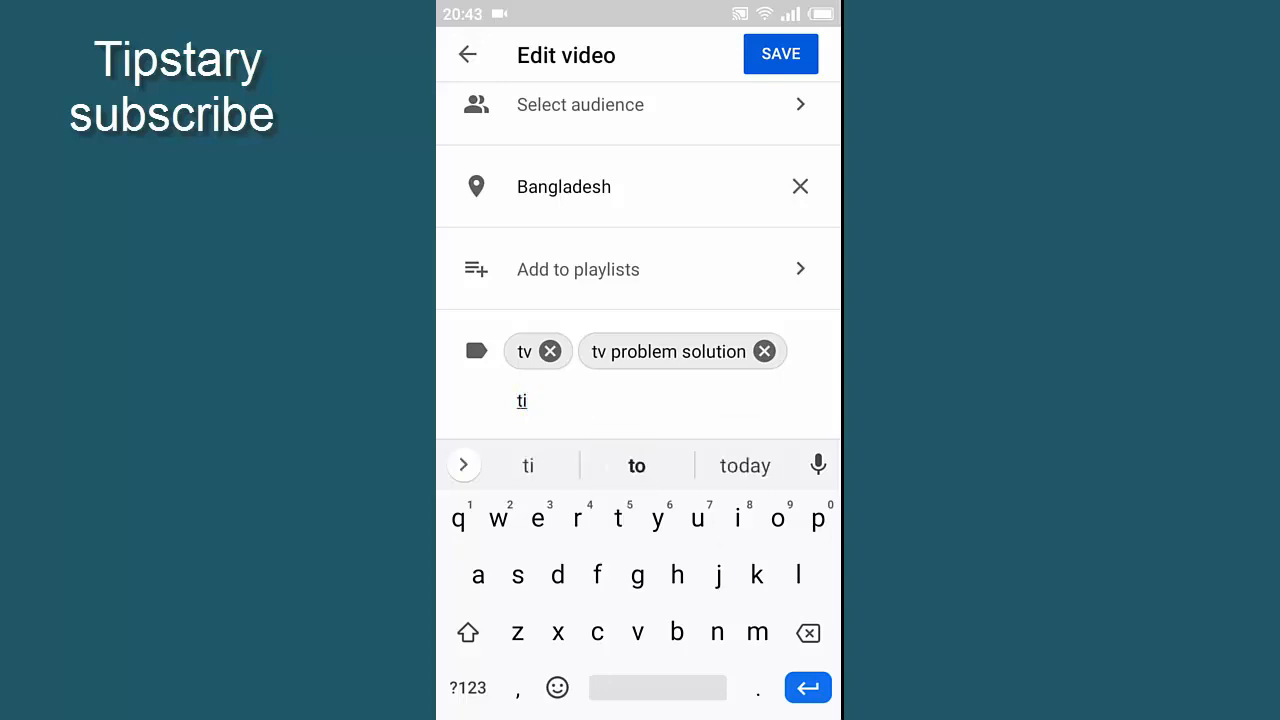
{"action": "left_click", "coordinate": [737, 518]}
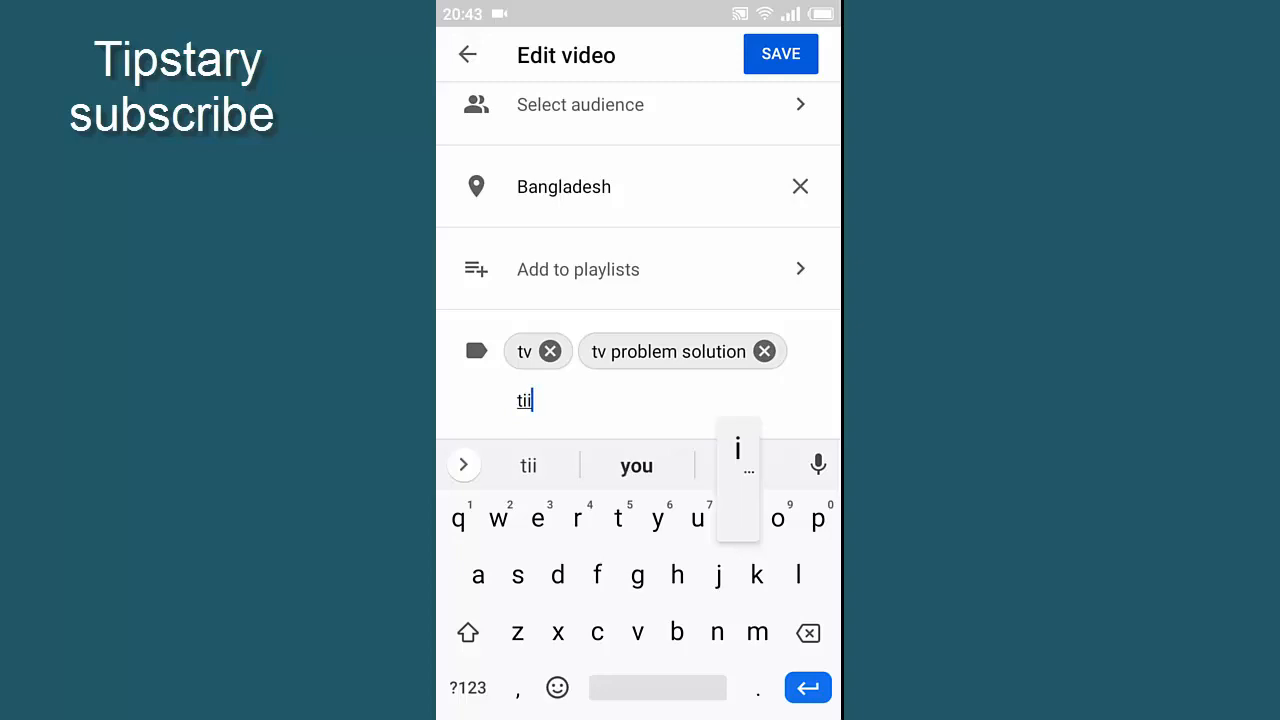
{"action": "key", "text": "Backspace"}
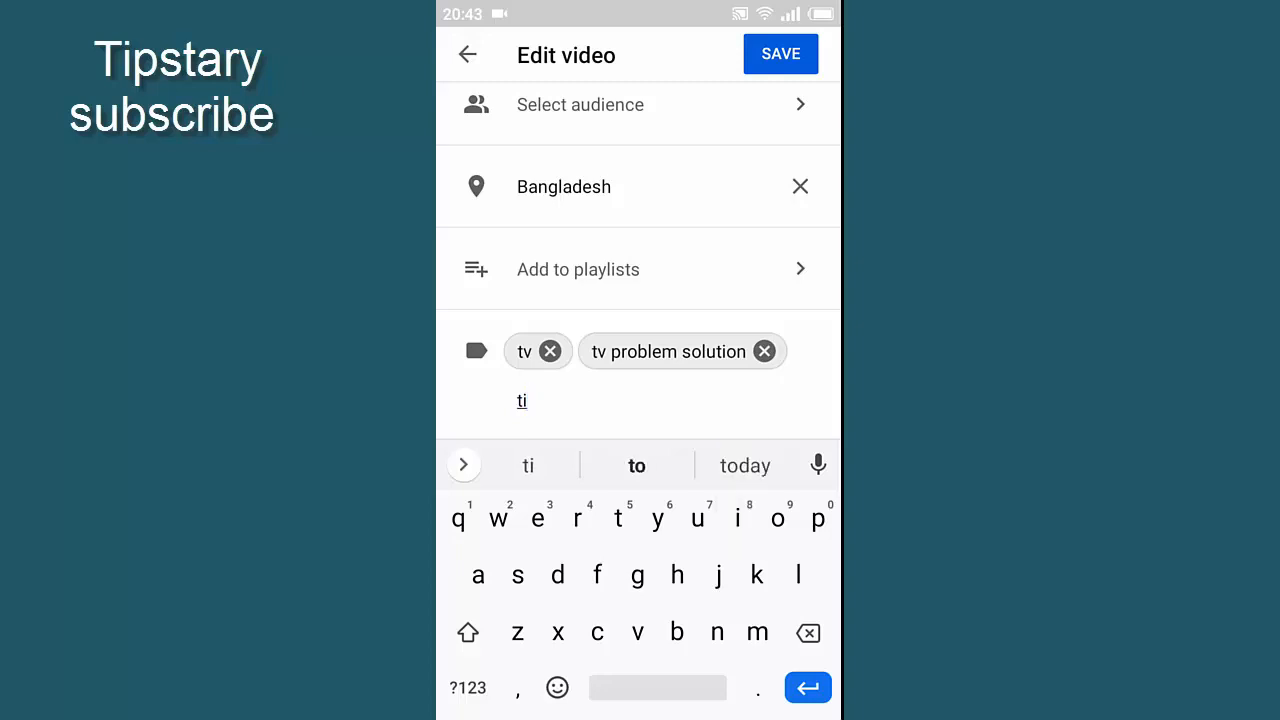
{"action": "type", "text": "psta"}
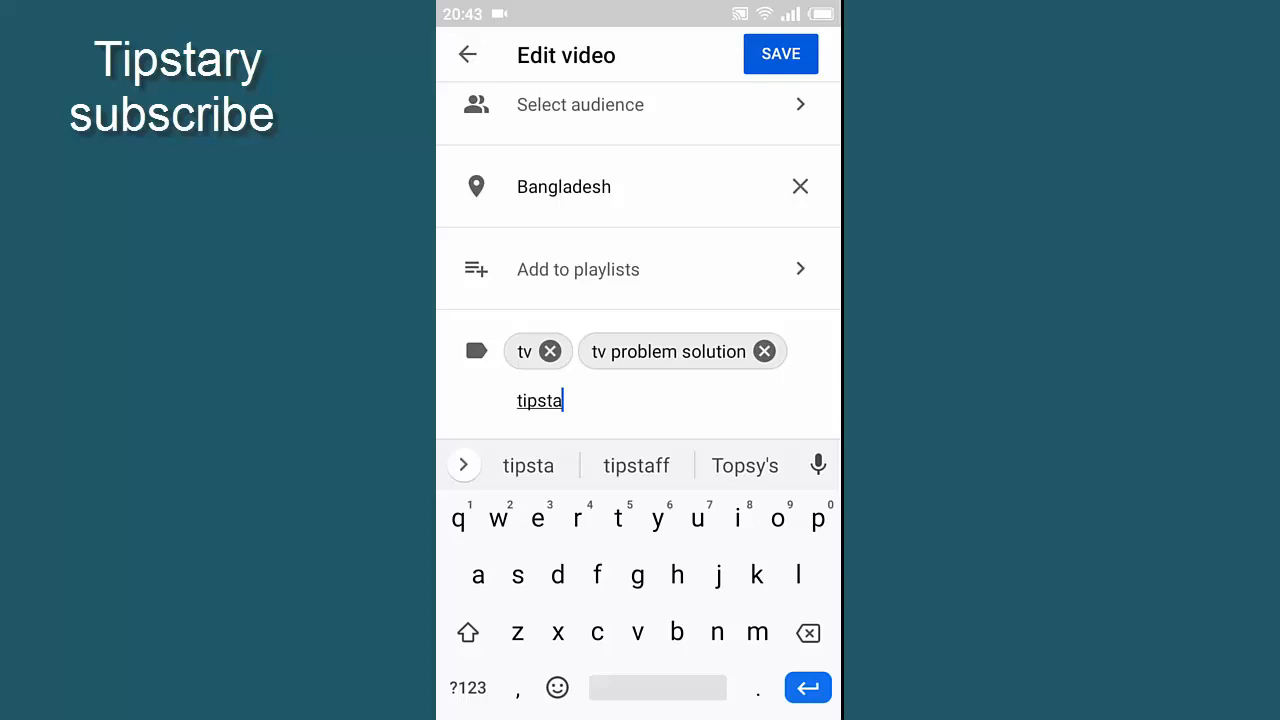
{"action": "type", "text": "ry"}
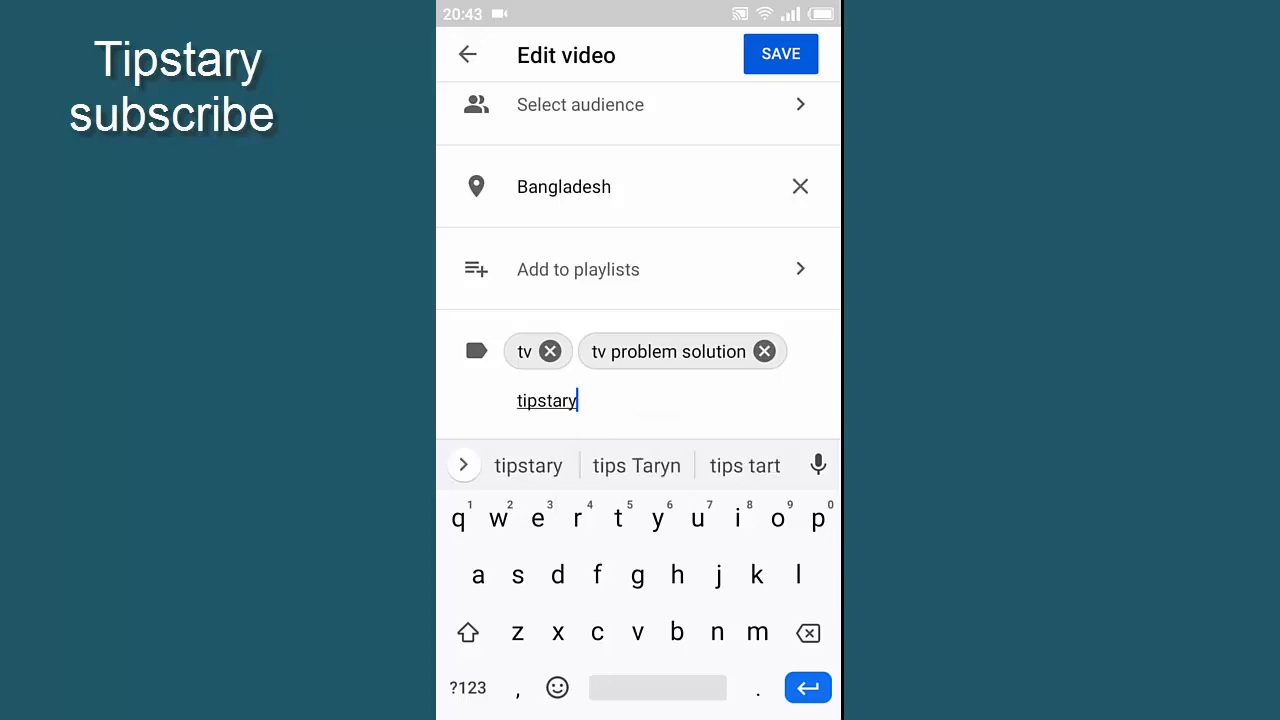
{"action": "key", "text": "enter"}
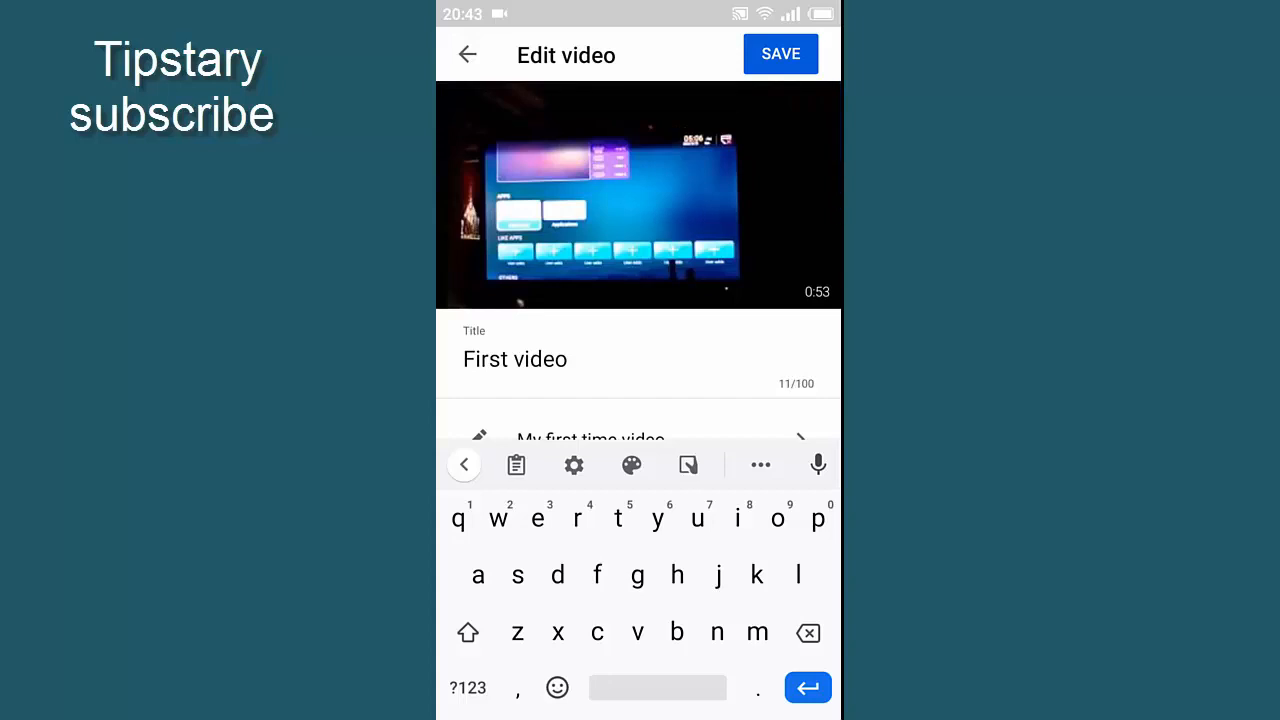
- Save the new tags and details of 'First video' from the Edit video screen
{"action": "scroll", "scroll_direction": "down", "scroll_amount": 3}
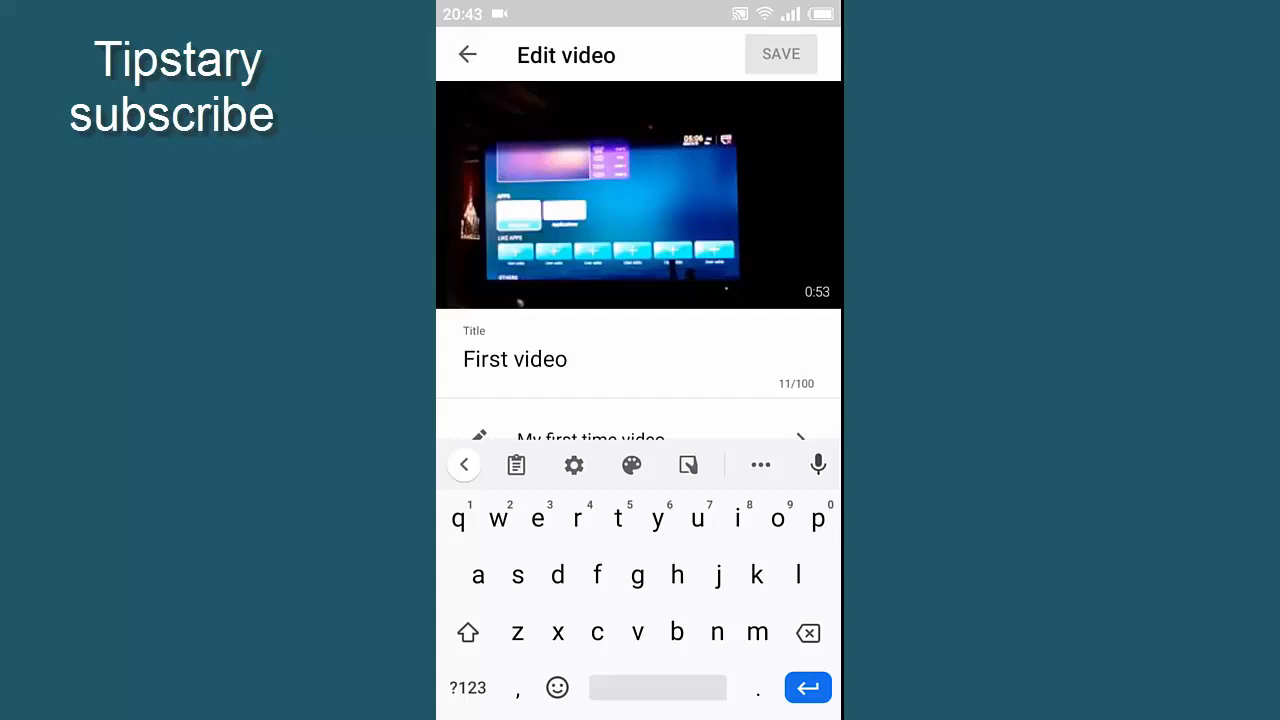
{"action": "left_click", "coordinate": [781, 53]}
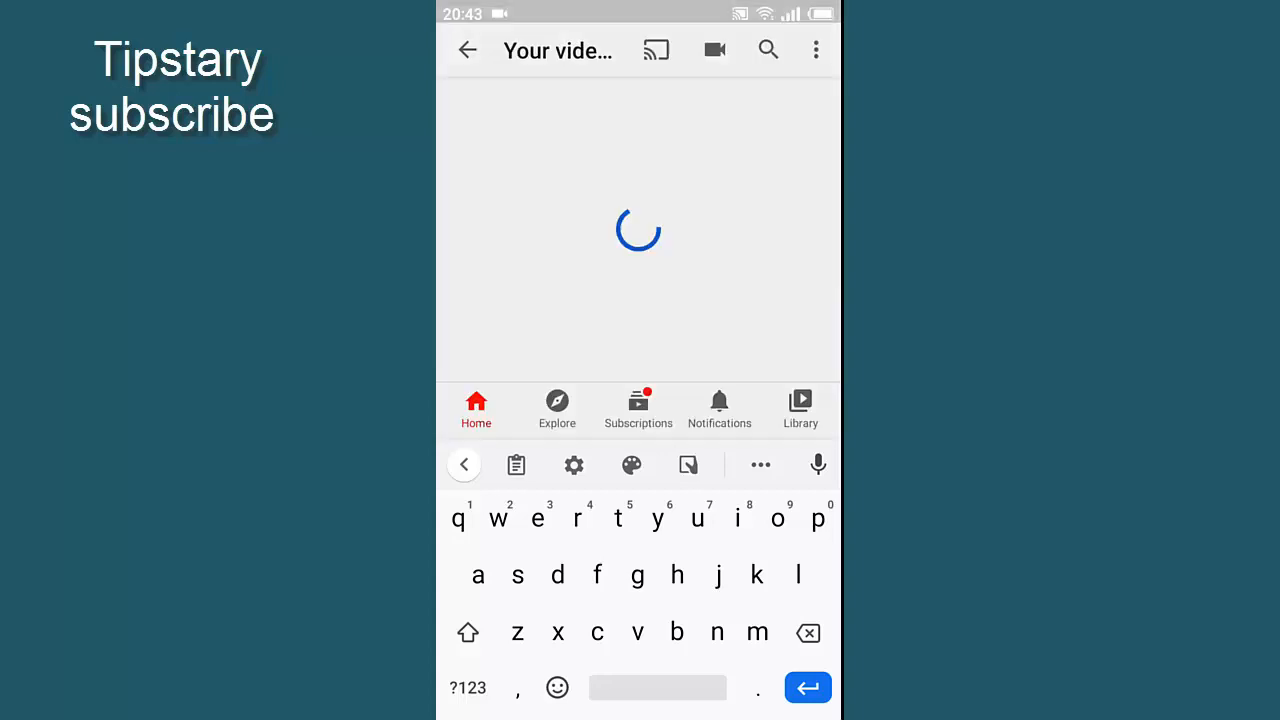